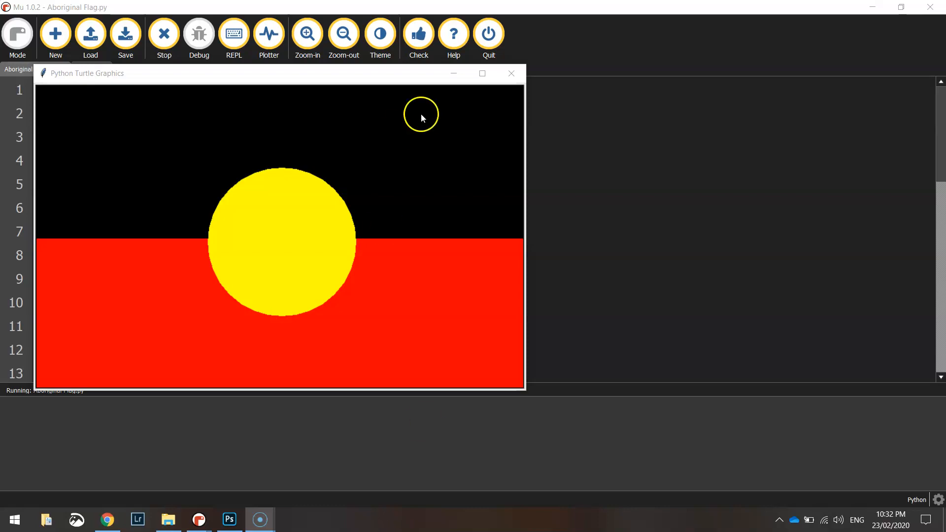
mouse_move(378, 133)
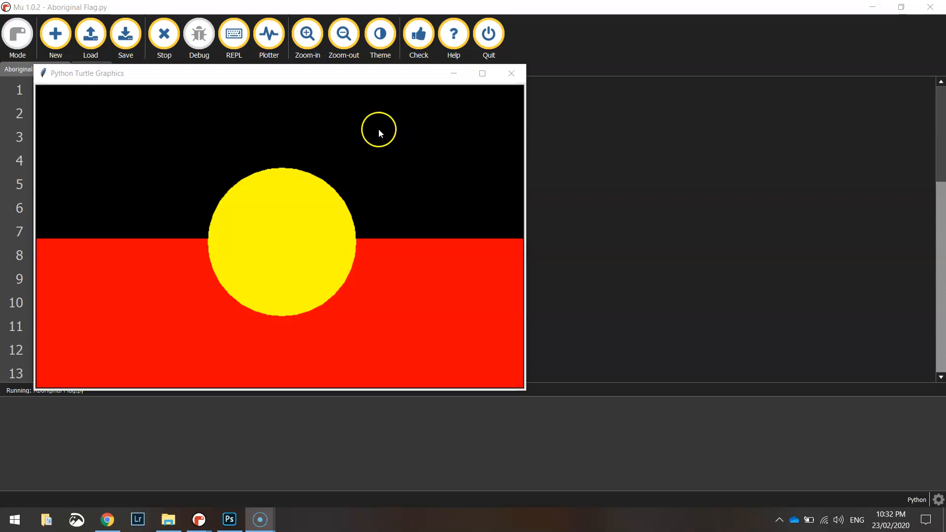
mouse_move(143, 118)
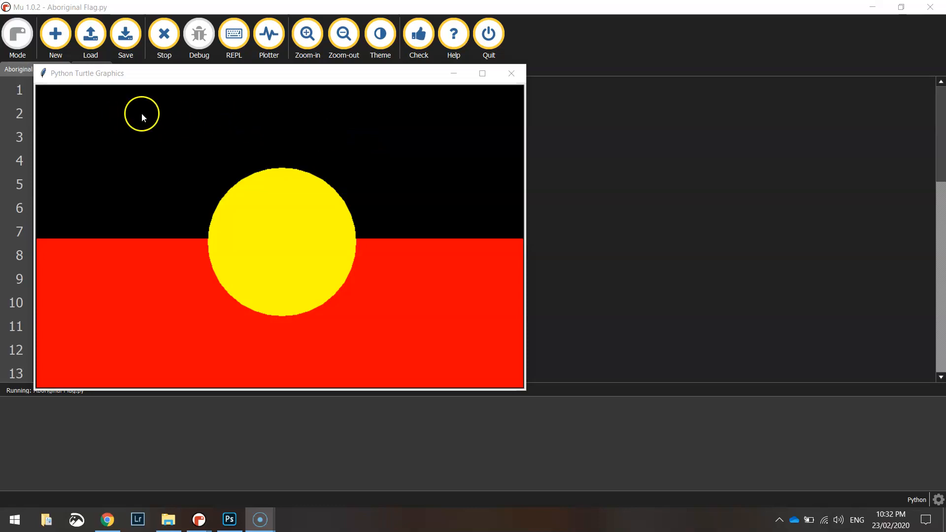
mouse_move(271, 213)
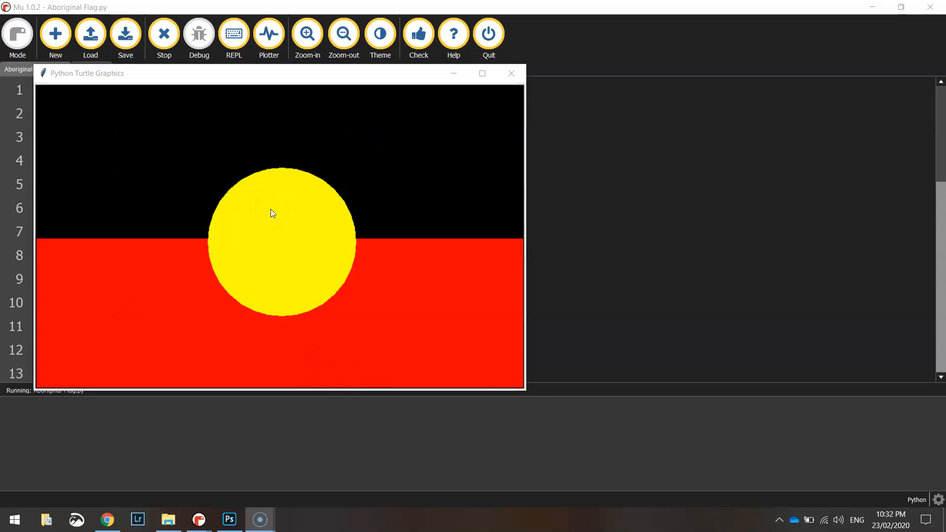
mouse_move(295, 250)
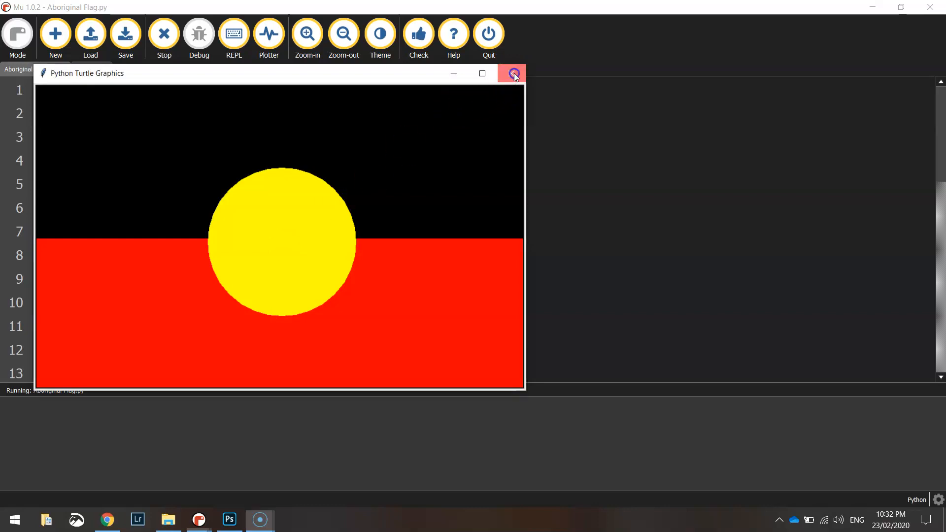
Step: Close the old flag window and begin the script with 'from turtle import *' and speed(0)
click(510, 73)
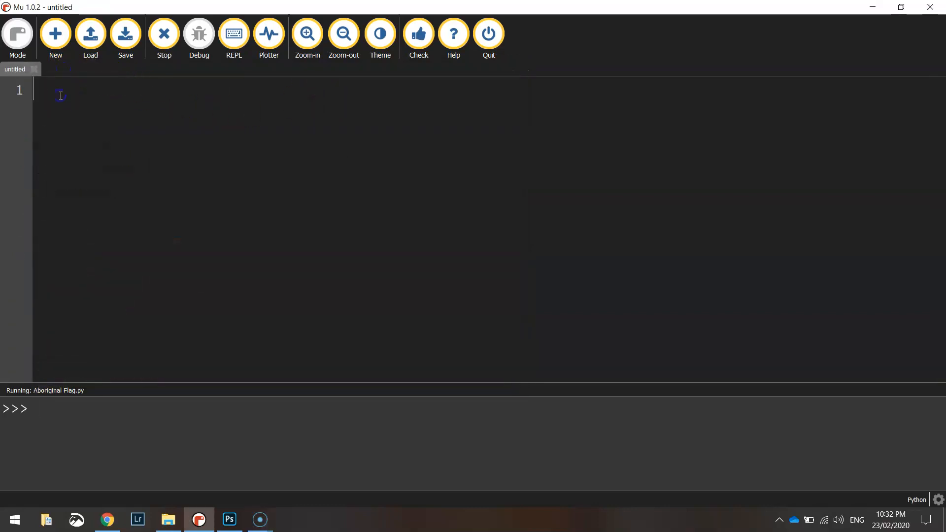
text(from t)
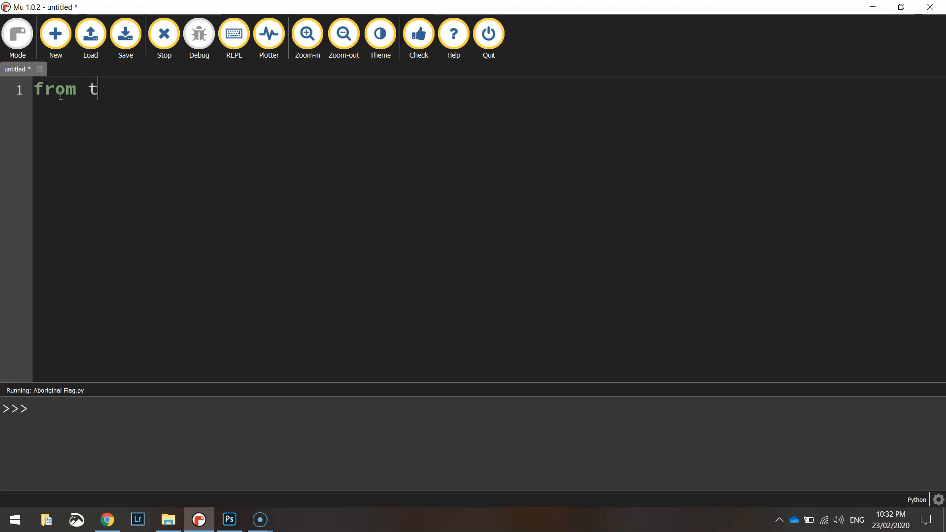
text(urtle i)
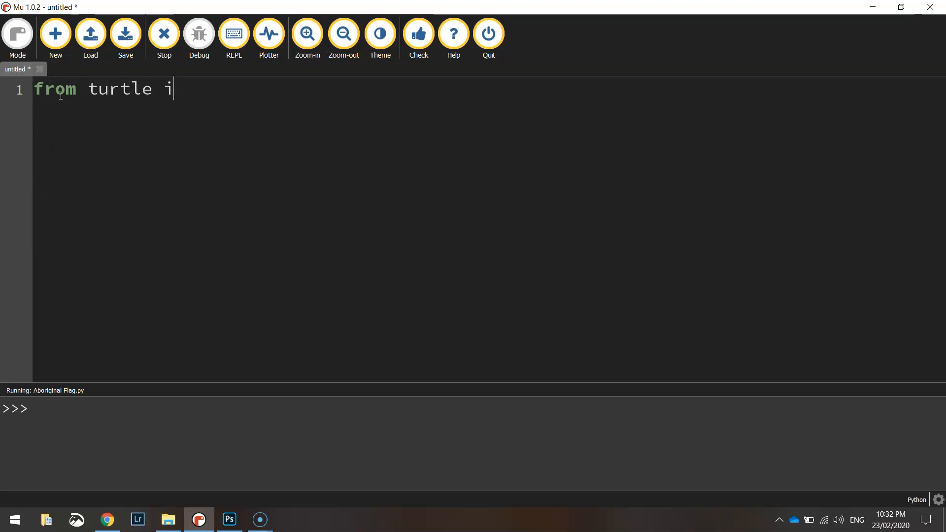
text(mport *)
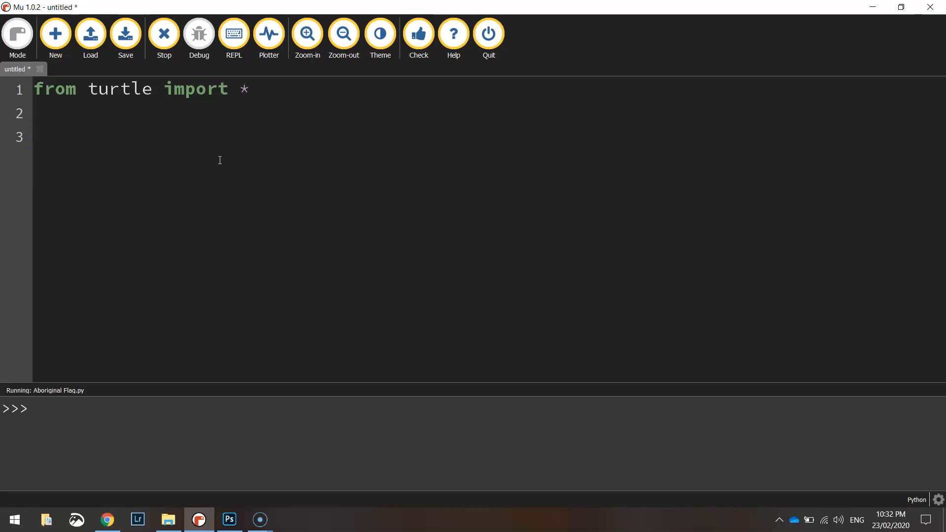
text(speed()
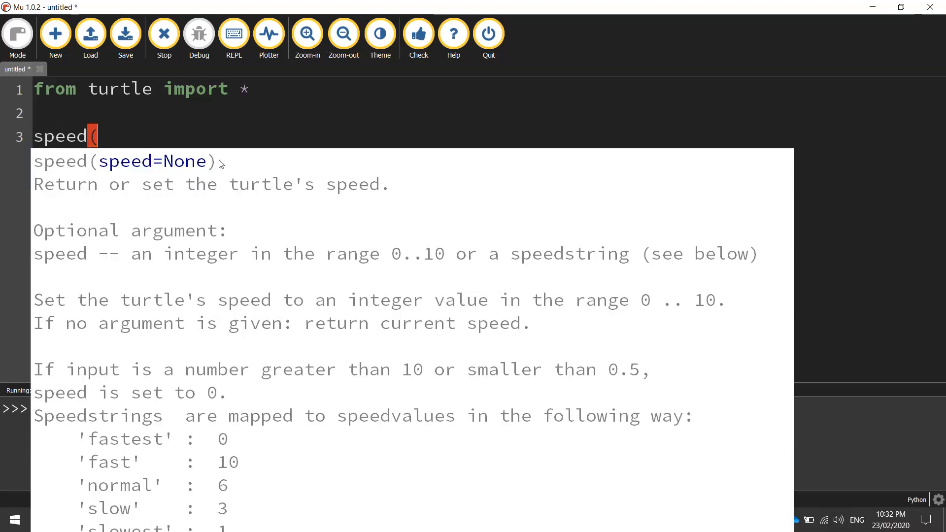
text(0))
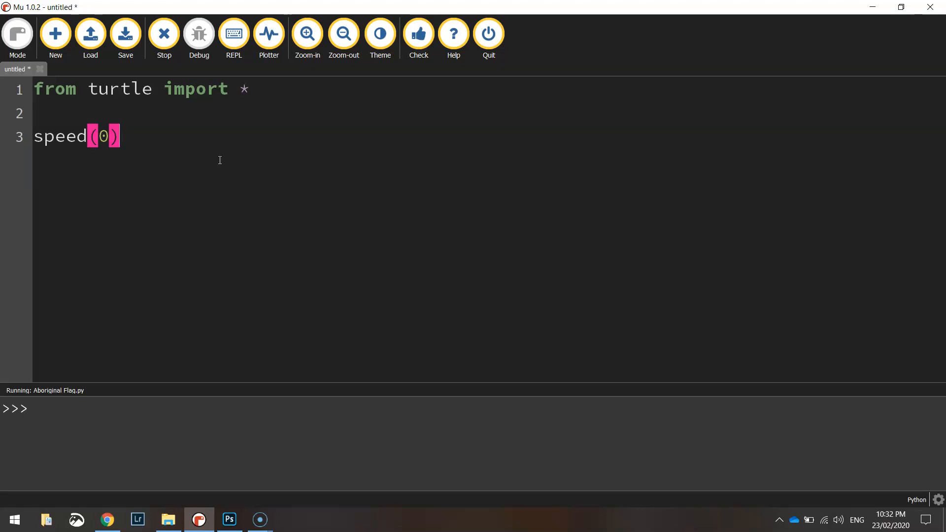
key(Return)
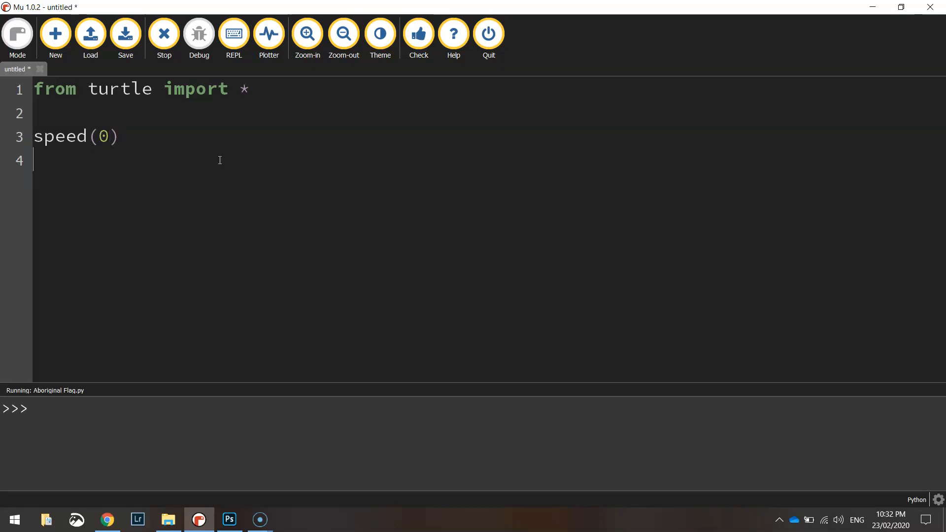
Step: Add setup(800, 500) and bgcolor("black") lines to the script
text(setup()
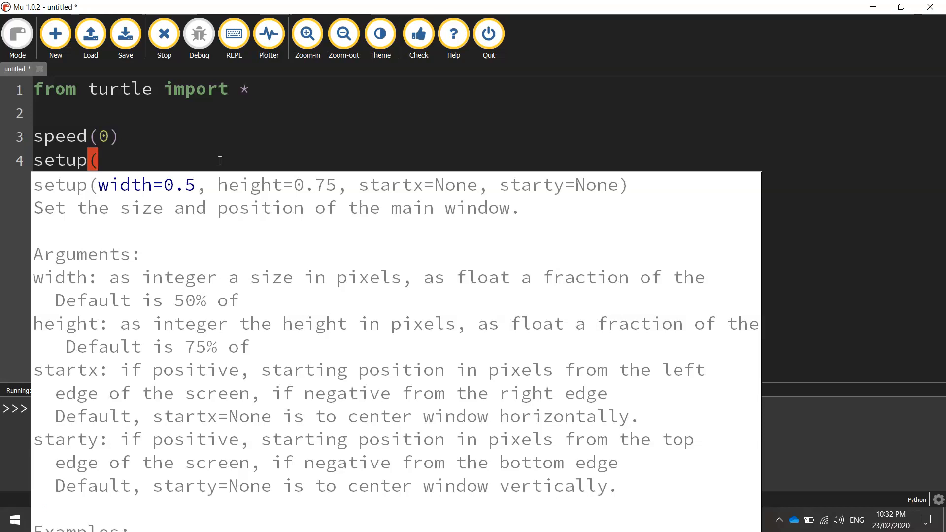
text(800)
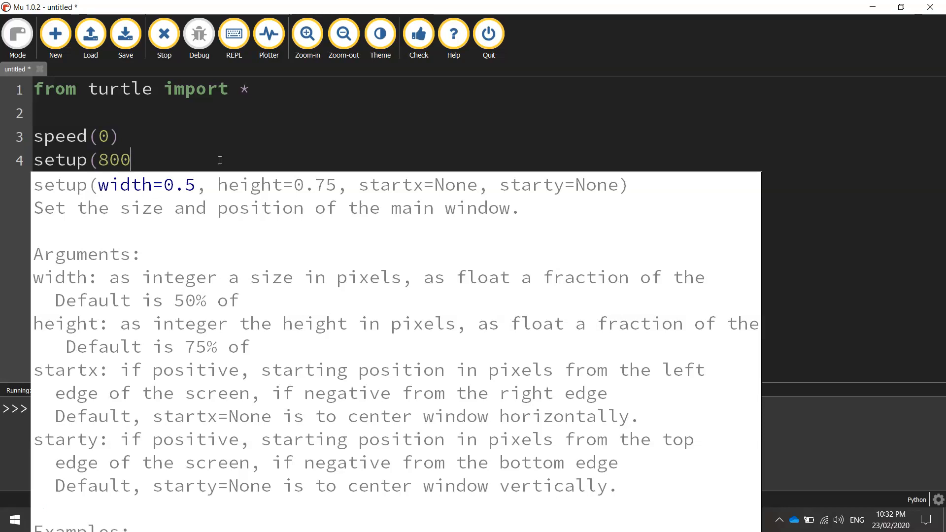
text(, 500))
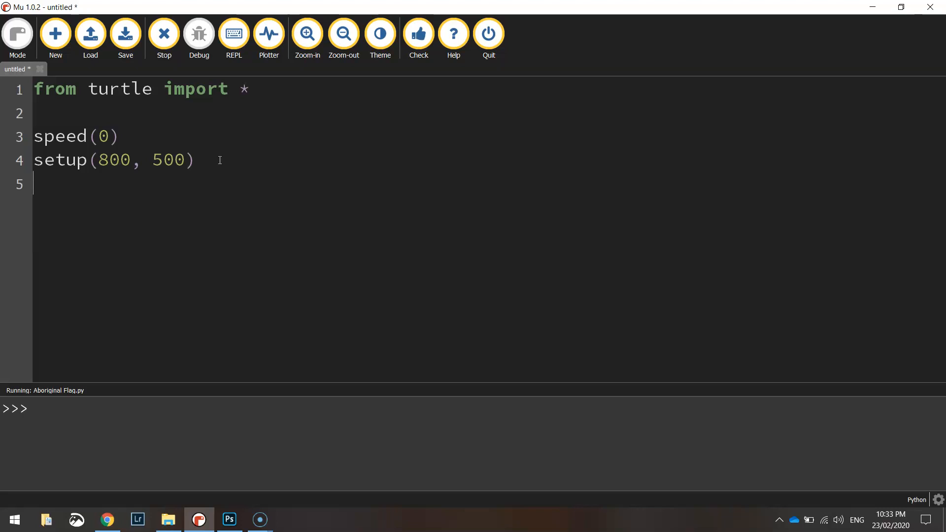
text(bgcolor)
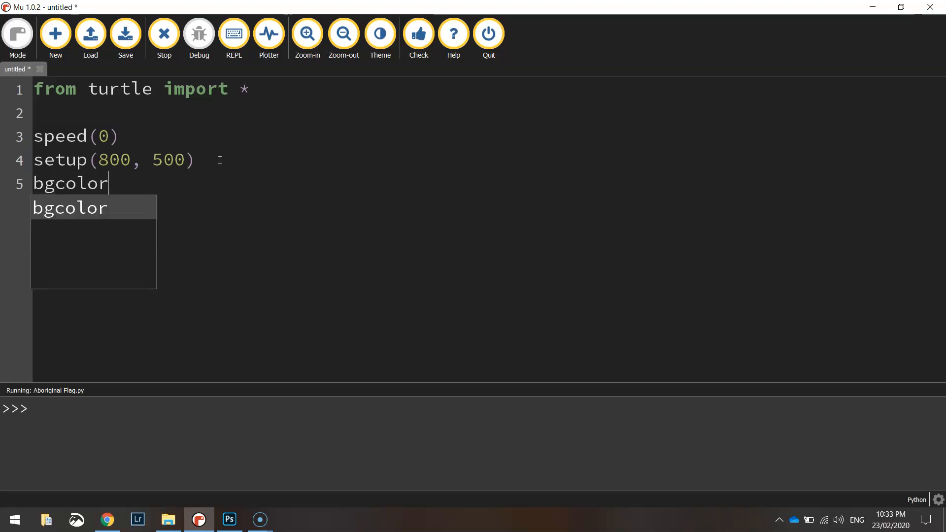
text(("bla)
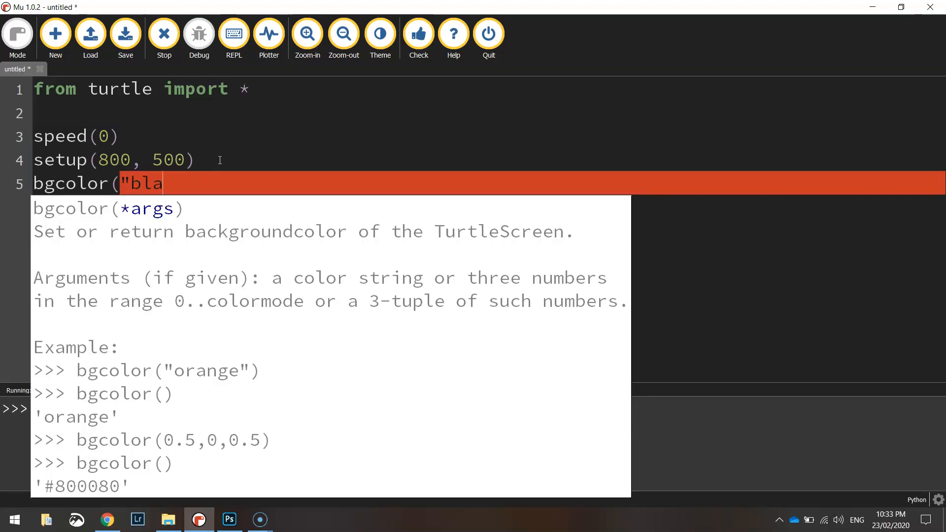
text(ck"))
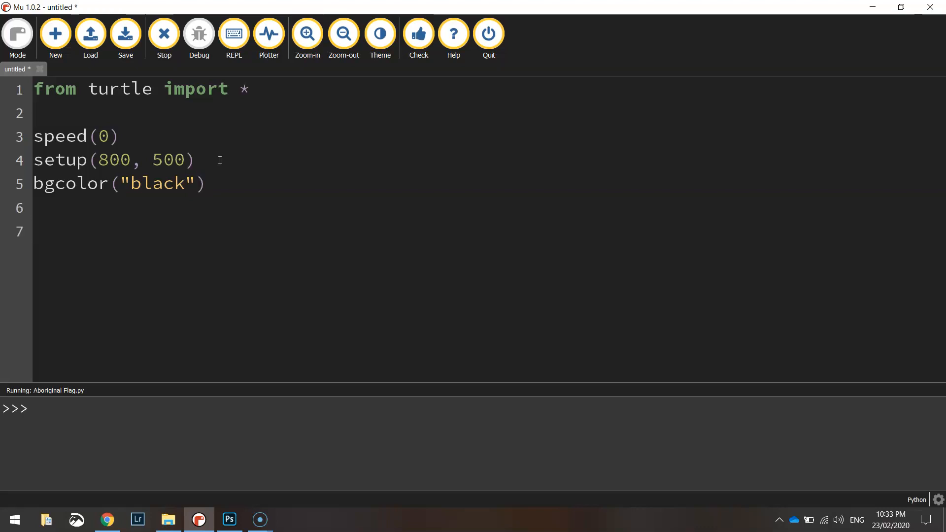
Step: Add a '# Red Rectangle' comment line
text(# Red)
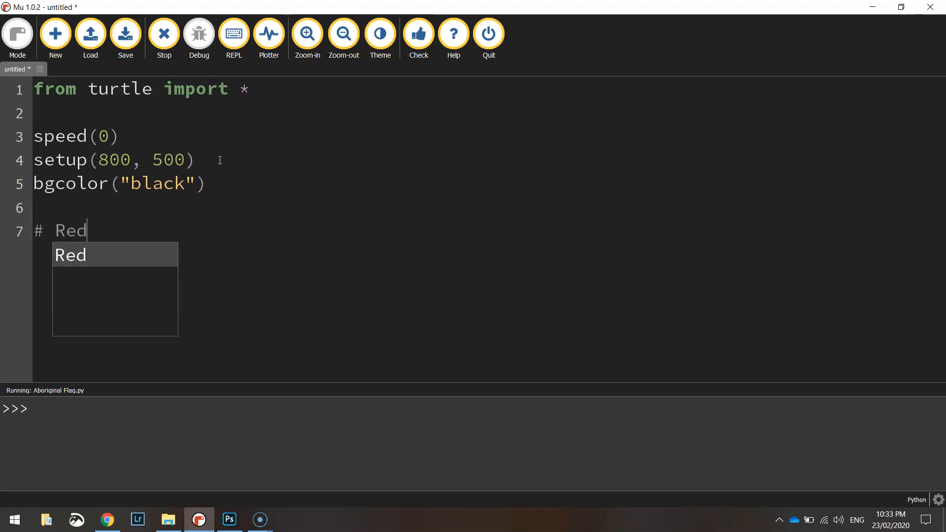
text(Recn)
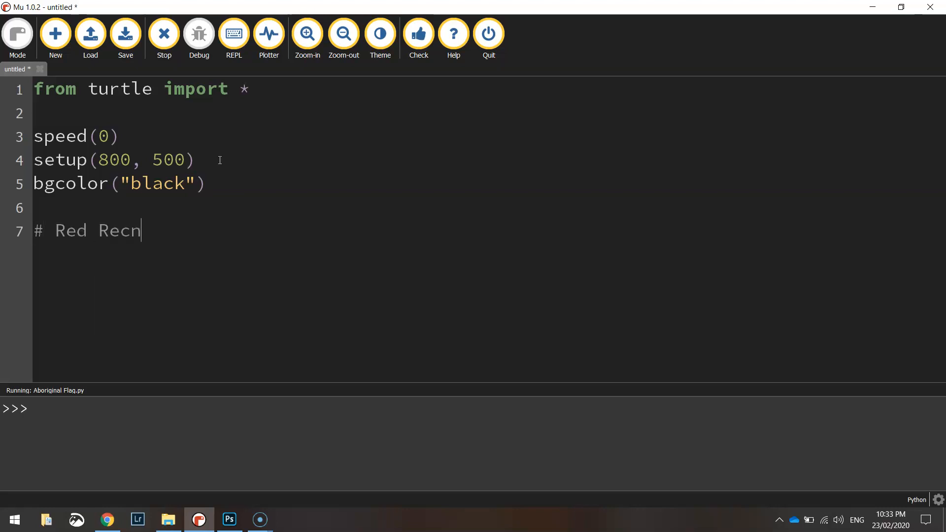
text(tangle)
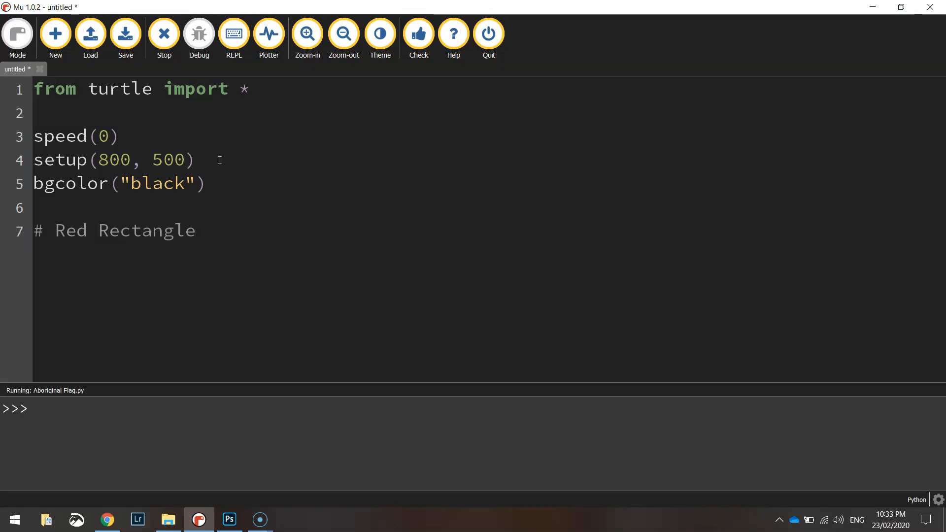
click(196, 230)
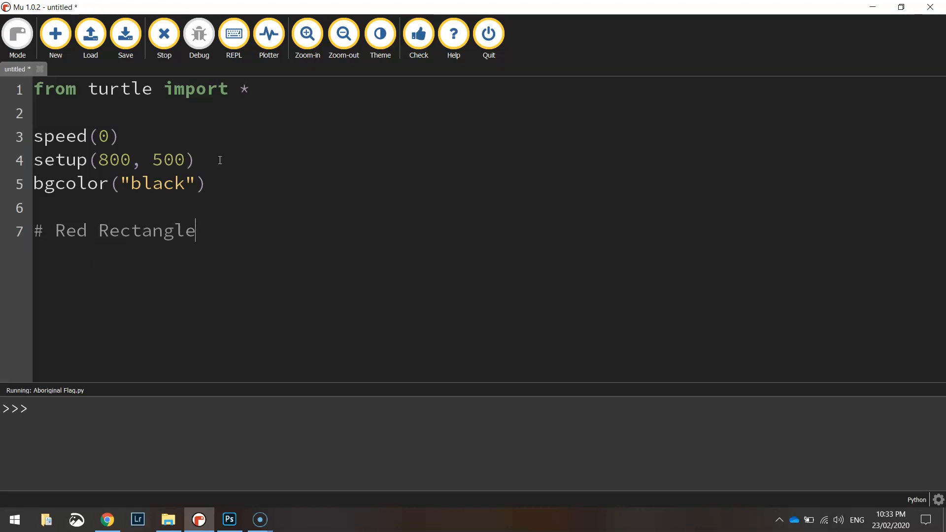
key(Return)
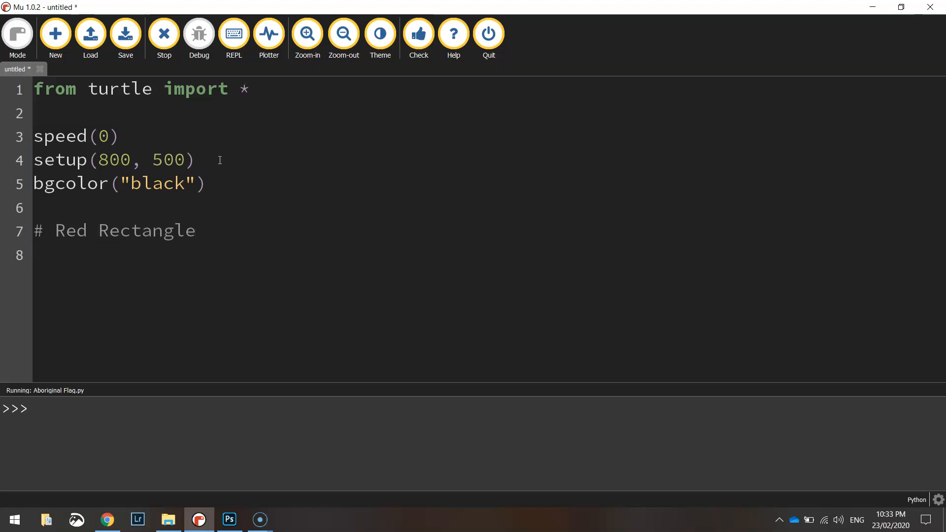
Step: Below it, add penup(), goto(-400, -250) and pendown()
text(penup())
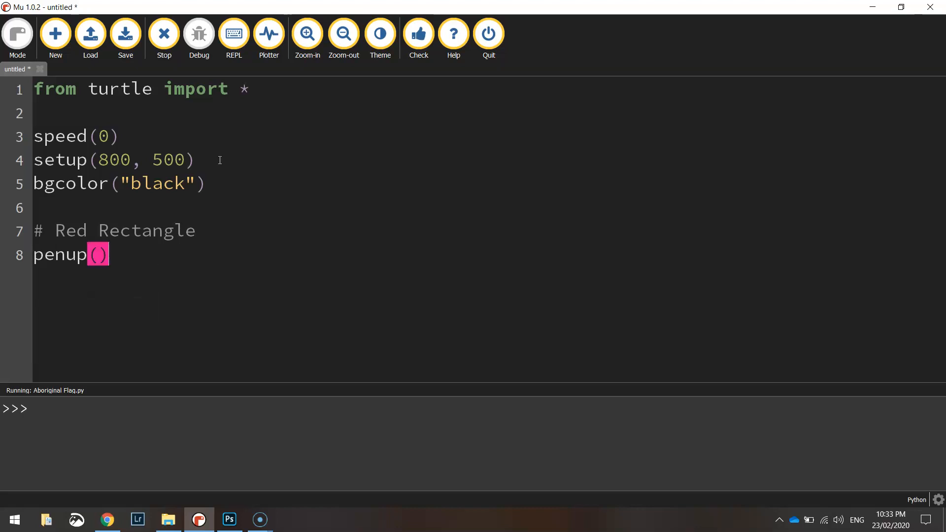
text(goto()
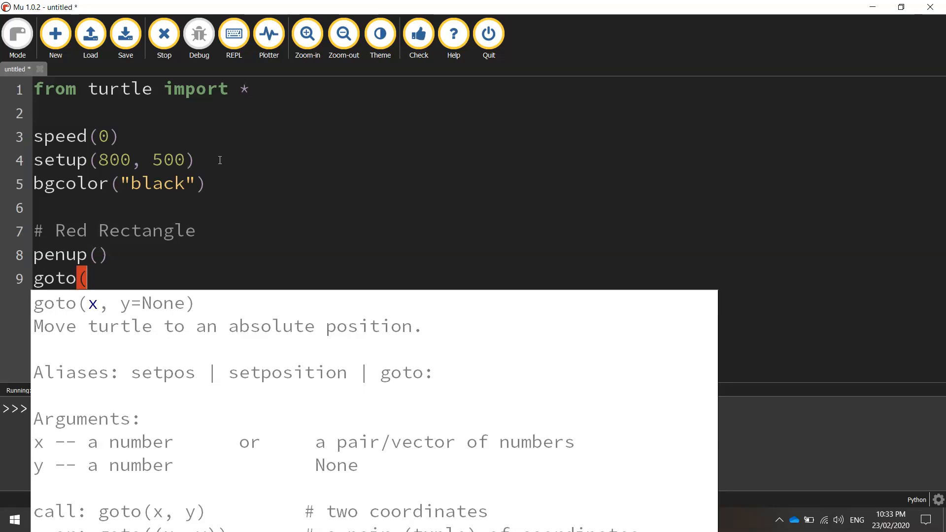
text(-400)
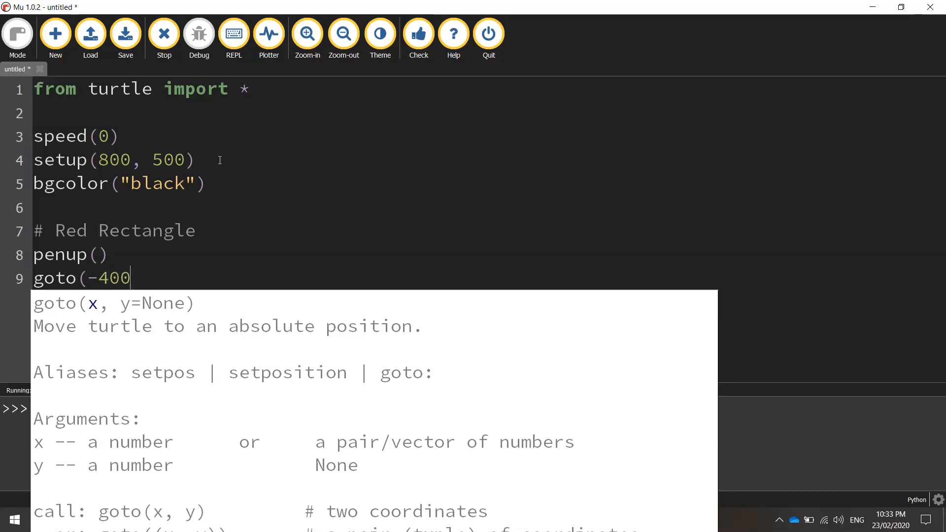
text(, -)
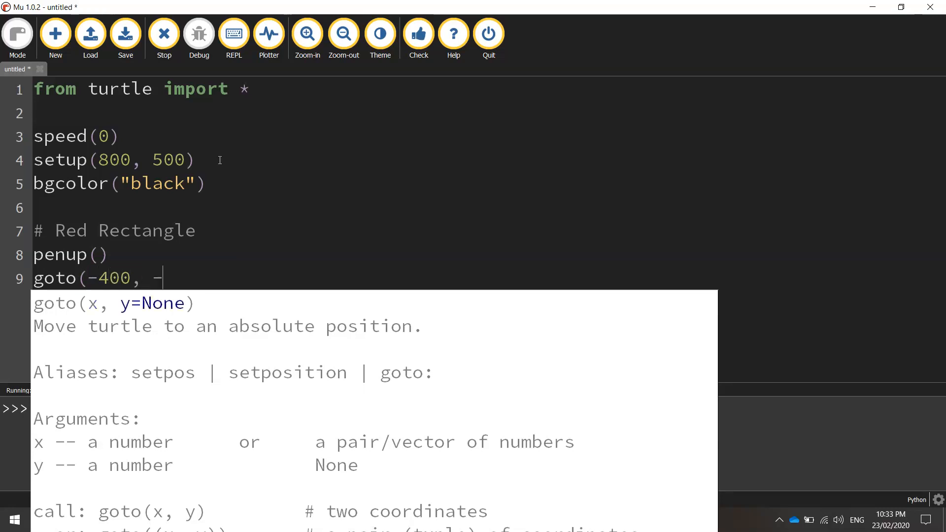
text(250))
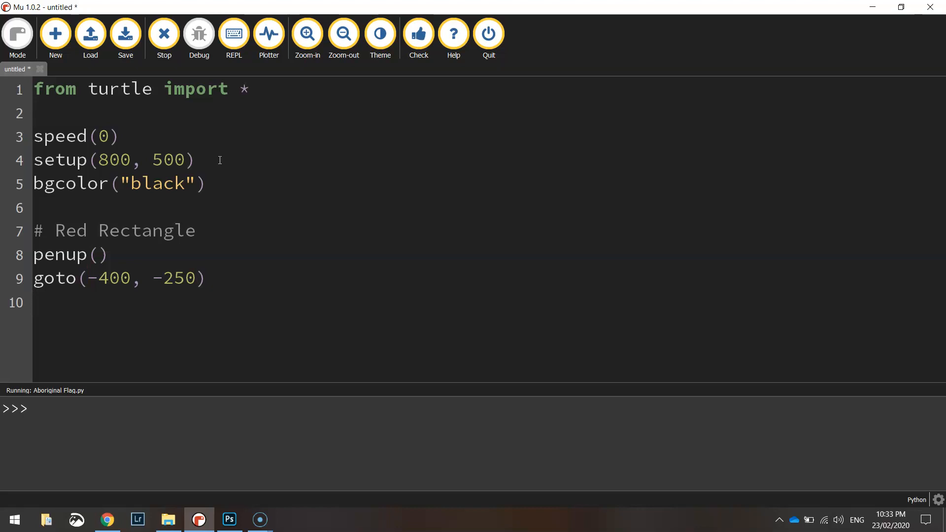
text(pendown())
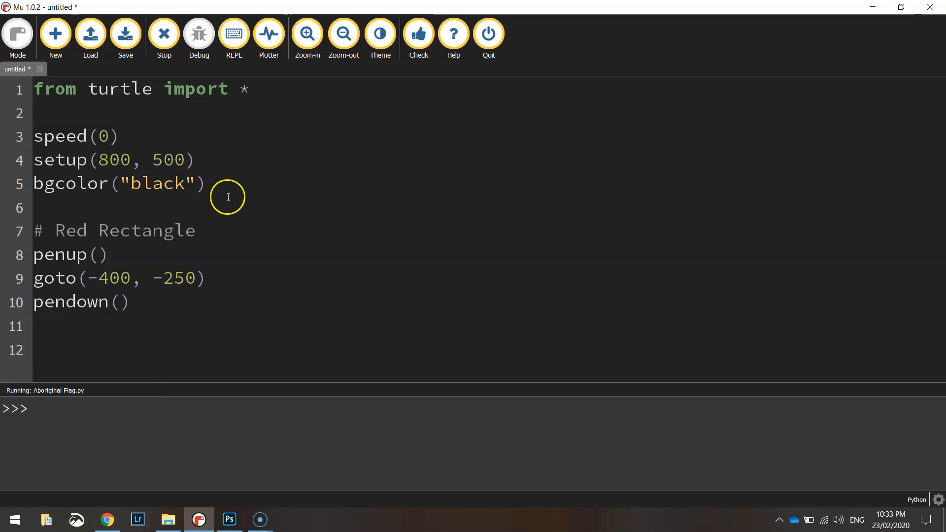
text(color()
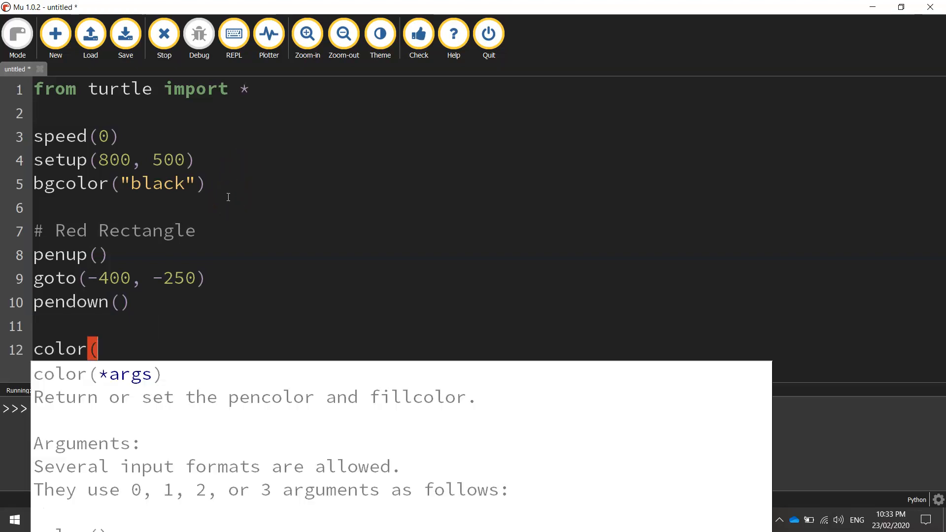
Step: Set the colour to red, add begin_fill(), and start a 'for i in range (2)' loop
text("red"))
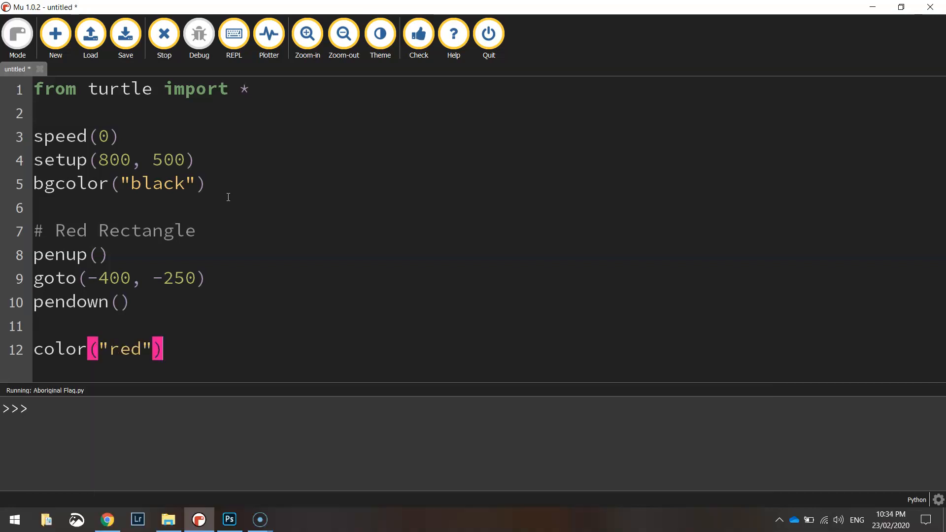
text(begin)
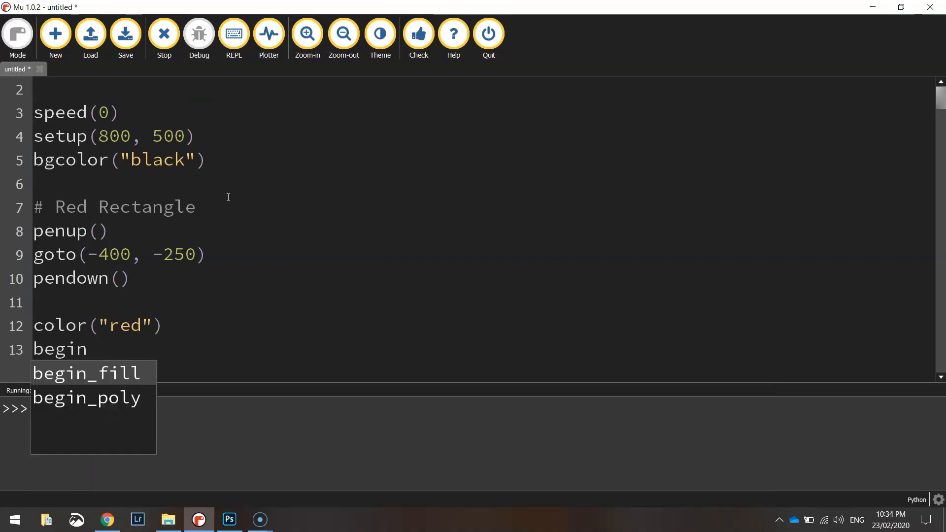
click(88, 372)
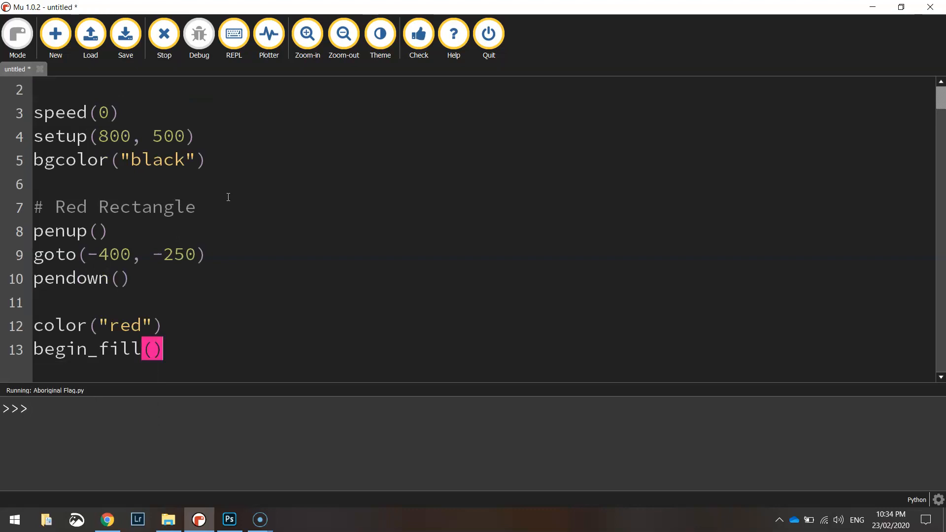
key(Return)
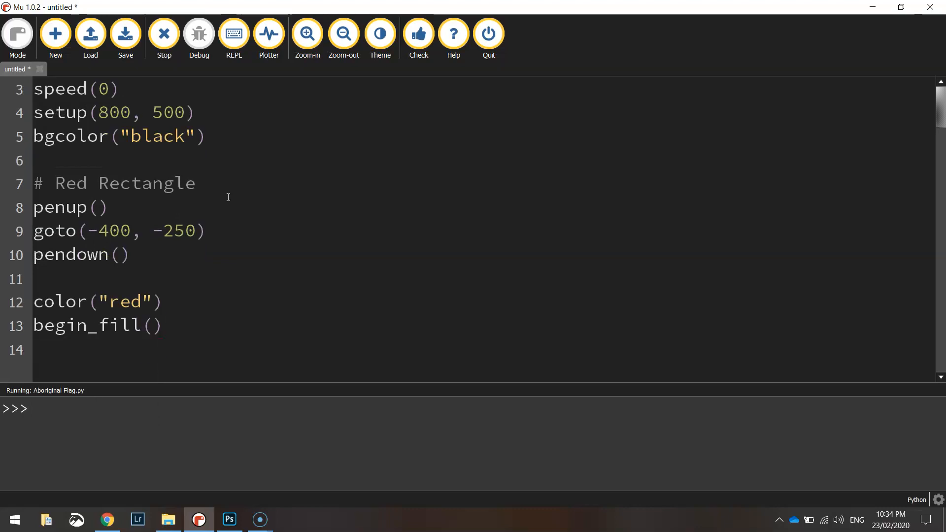
text(fo)
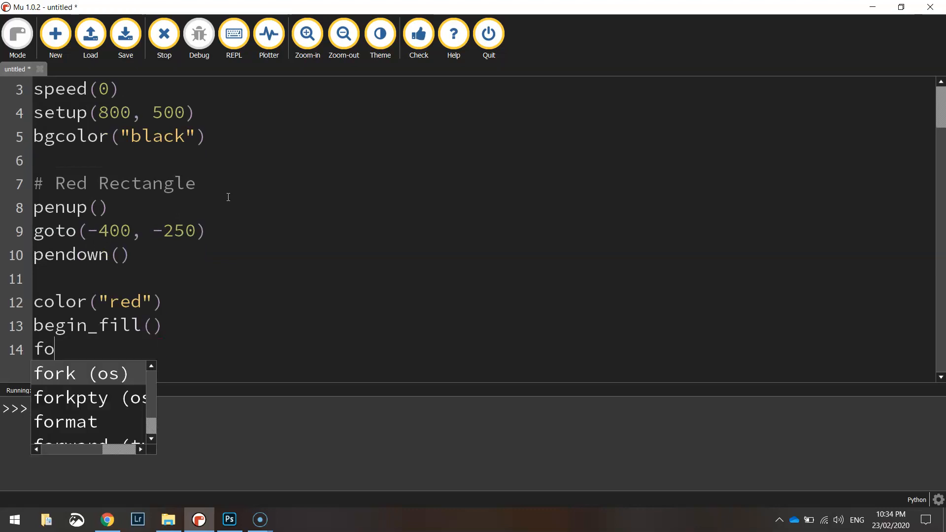
text(r)
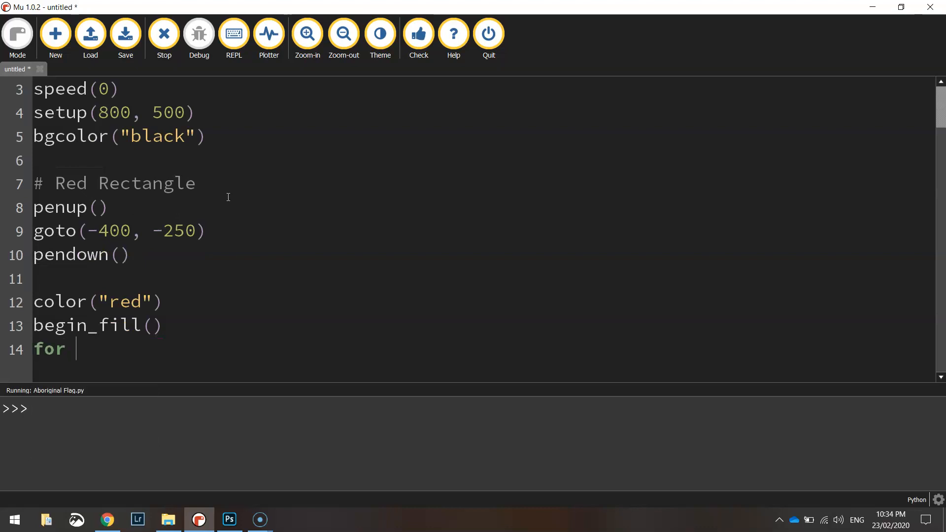
text(i i)
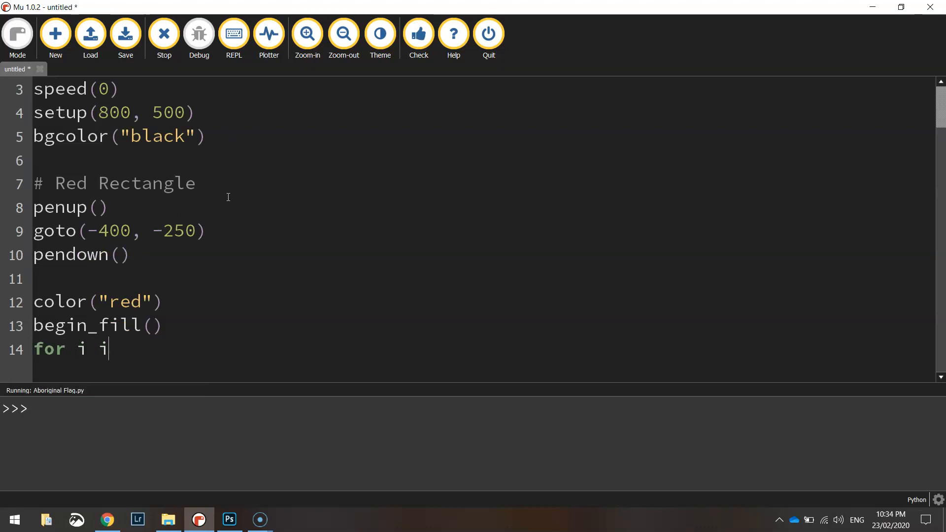
text(n range (2))
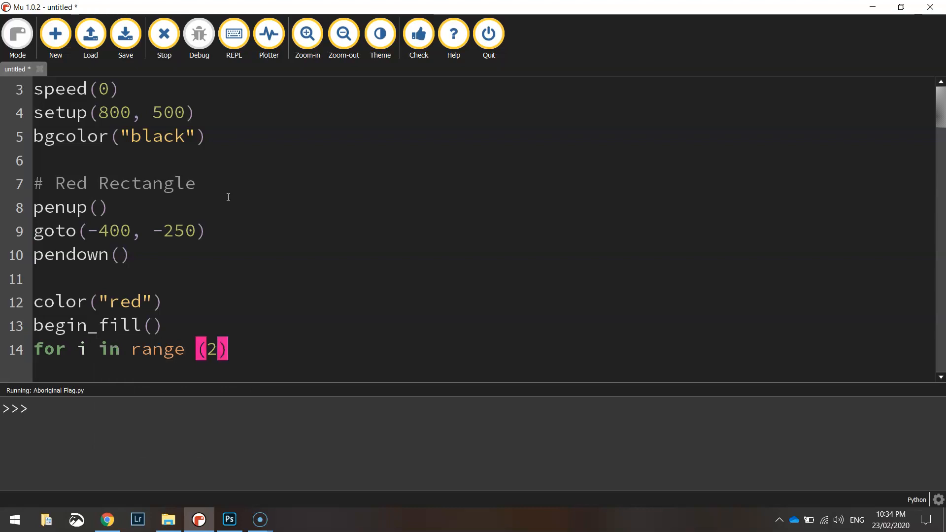
Step: Fill the loop body with forward(800), left(90), forward(250), left(90)
text(:)
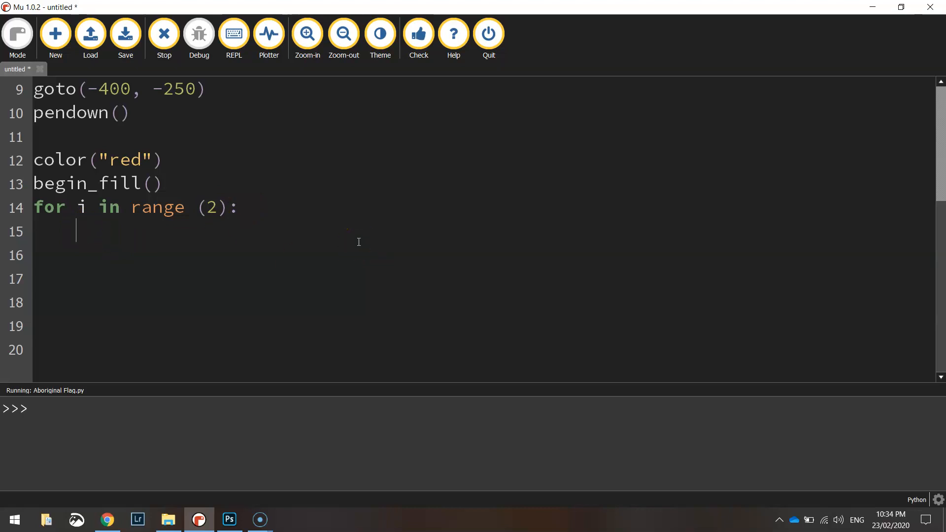
text(forward(8)
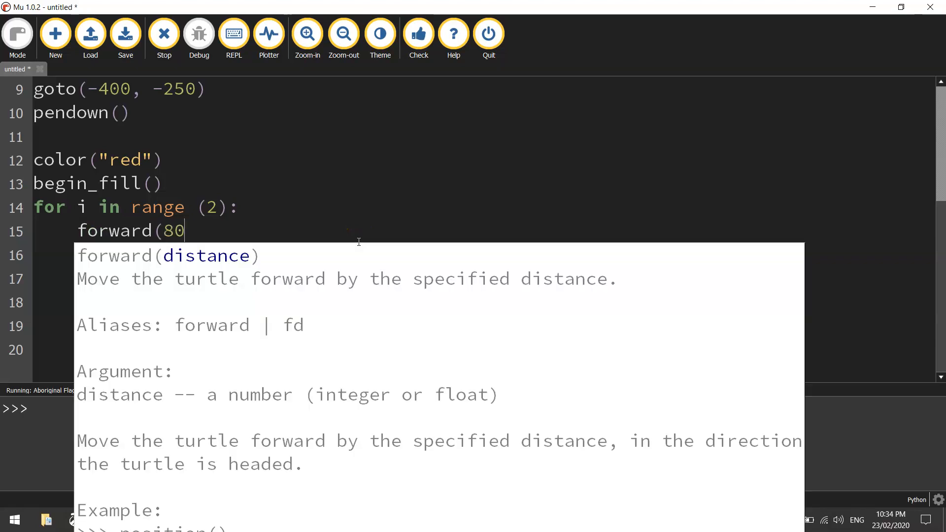
text(0))
click(483, 254)
text(left()
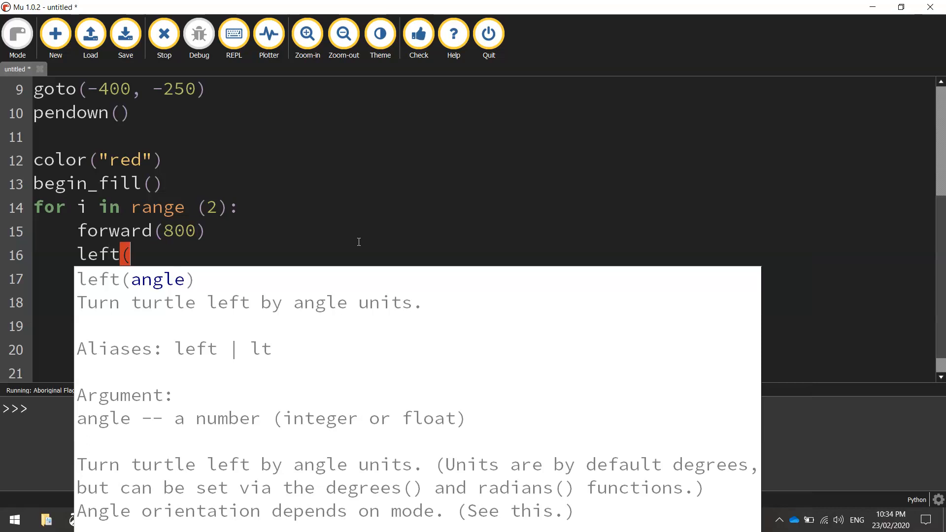
text(90))
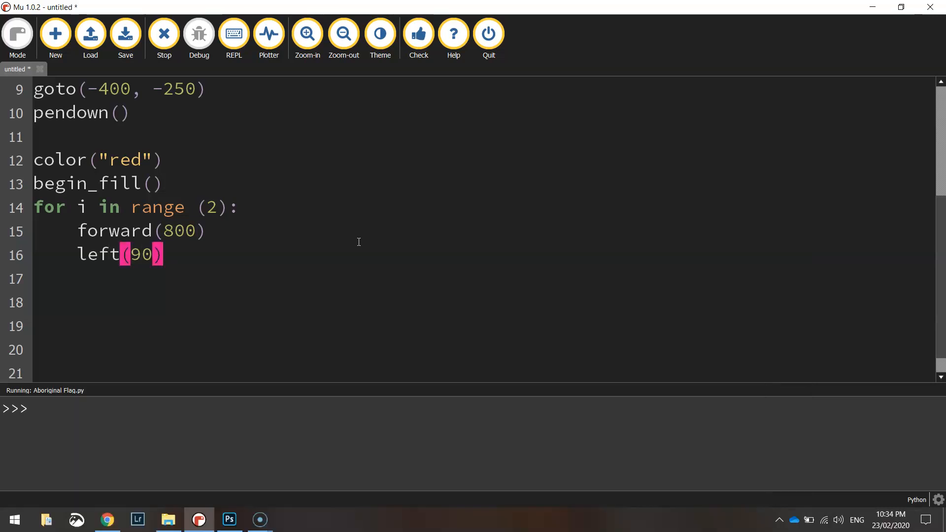
text(forward()
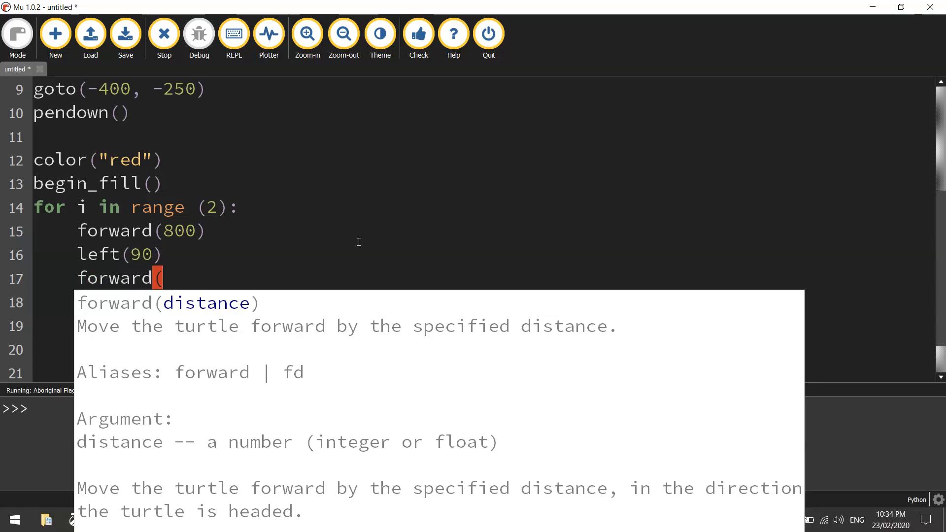
text(250))
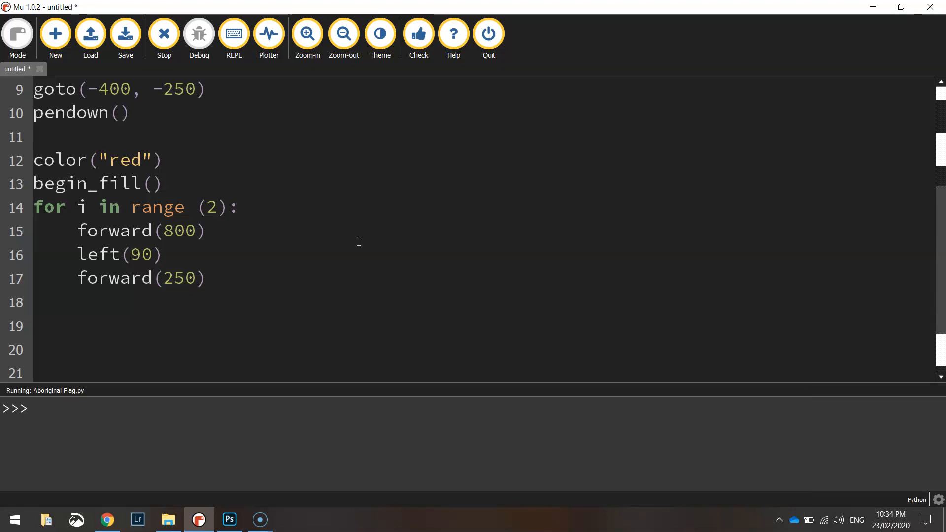
text(left(90))
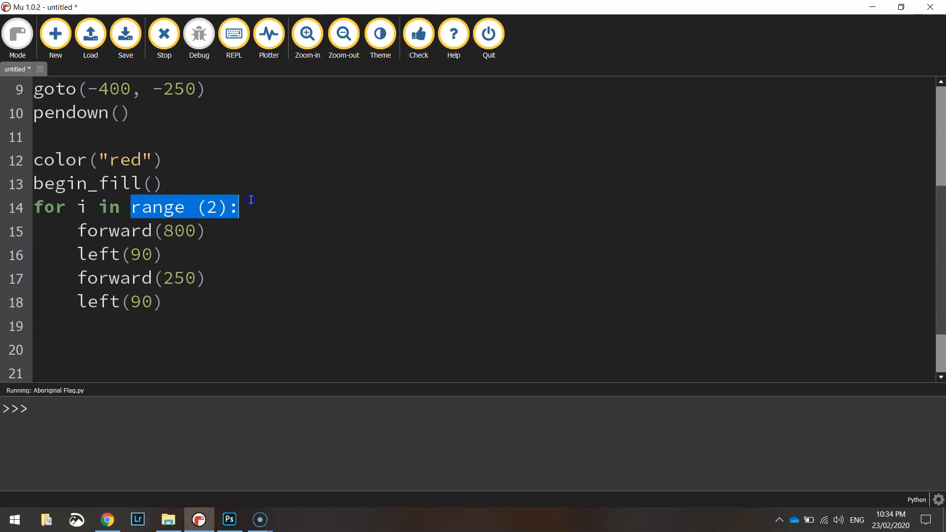
Step: Add end_fill() after the loop and stop the previously running script
click(187, 301)
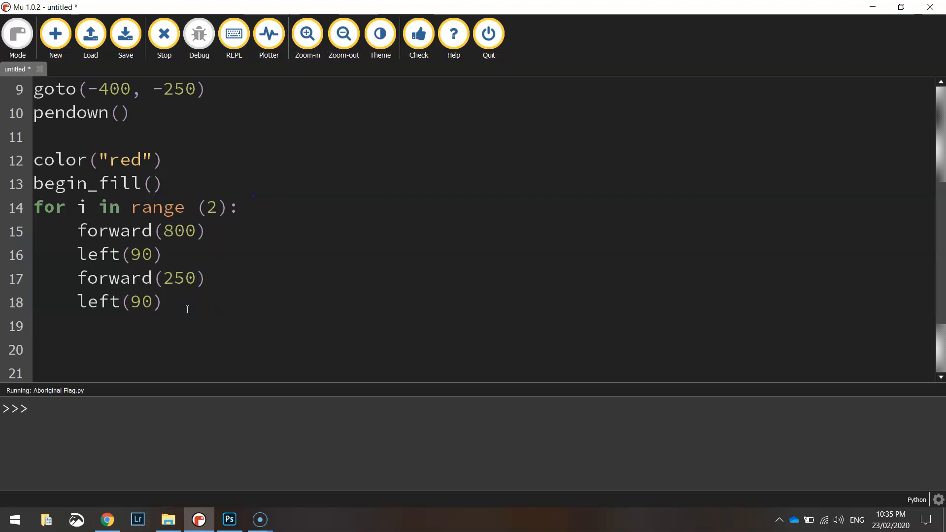
text(end)
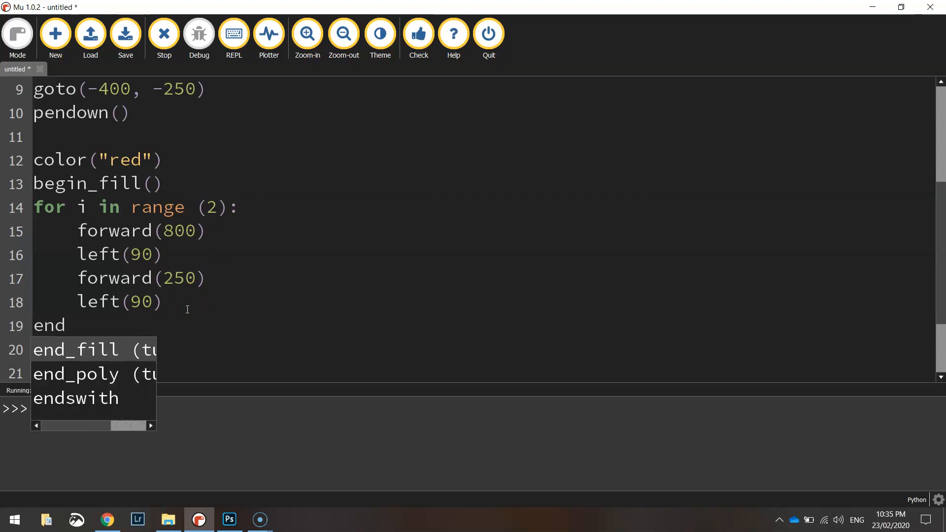
click(76, 350)
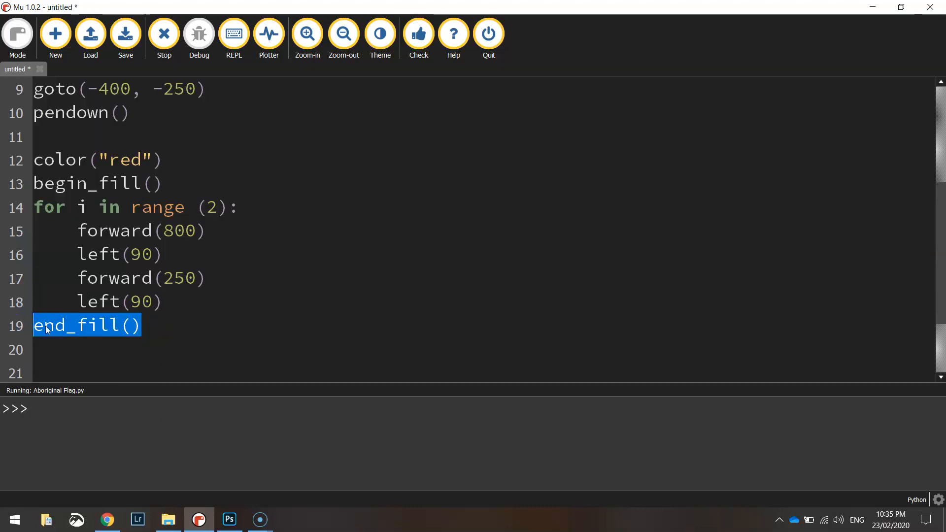
click(163, 33)
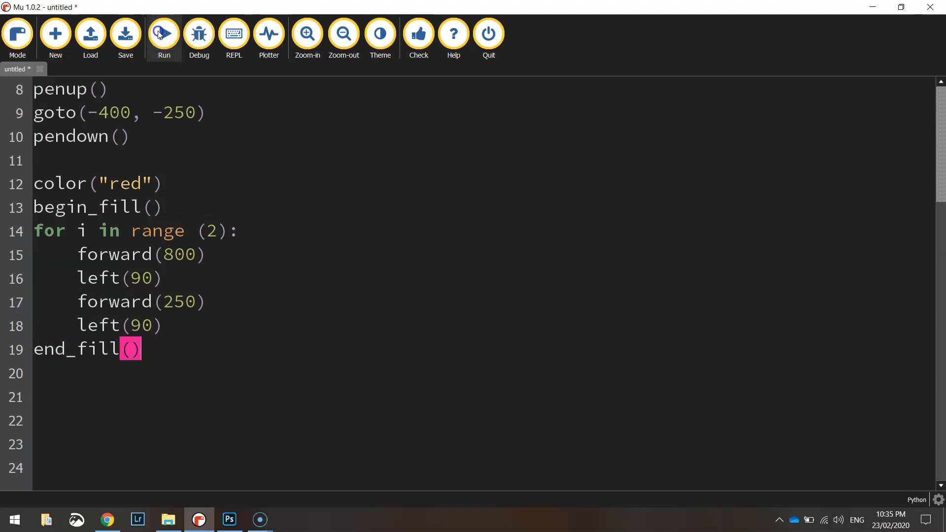
mouse_move(163, 33)
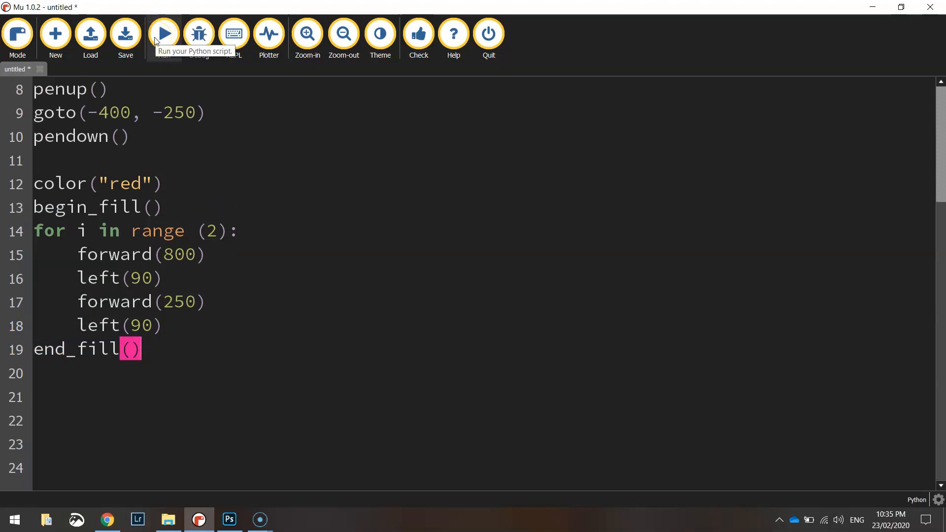
Step: Run the script, saving it as 'Aboriginal Flag' when prompted
click(125, 33)
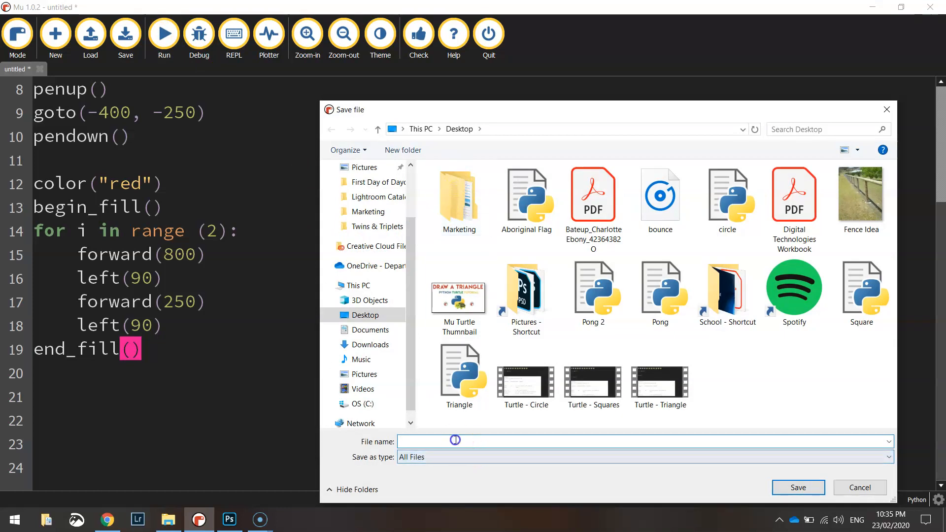
text(Aboriginal Flag)
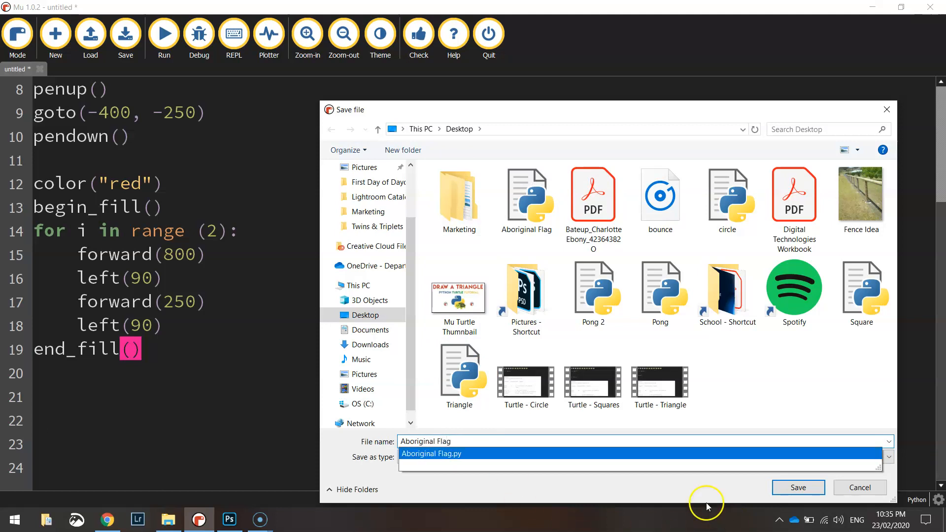
click(798, 487)
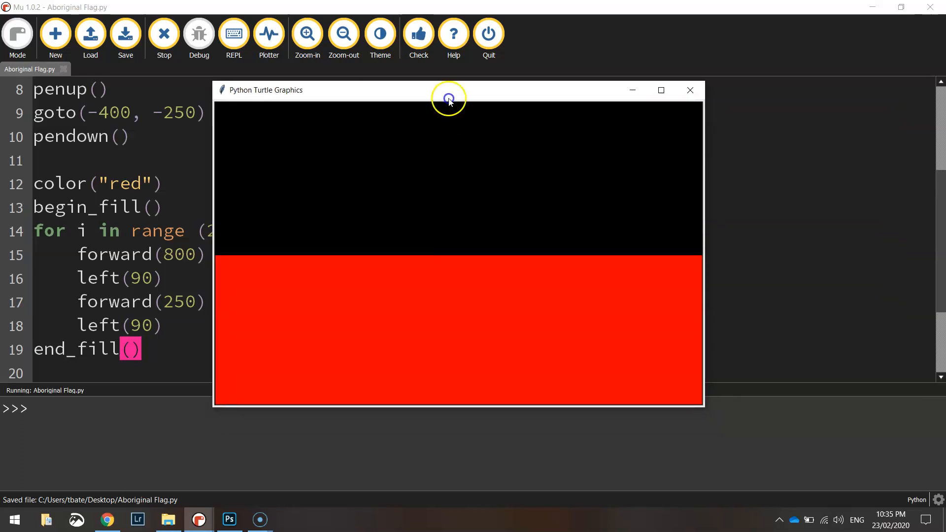
mouse_move(481, 151)
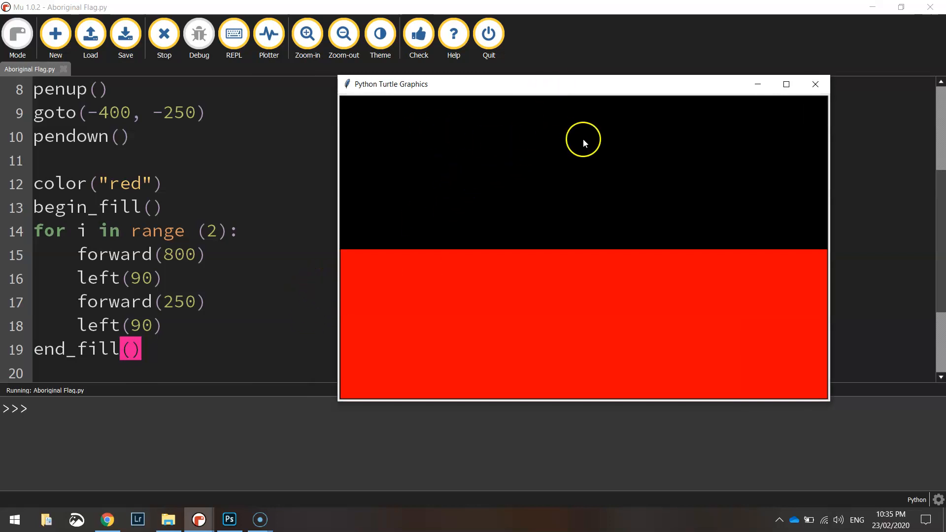
mouse_move(339, 252)
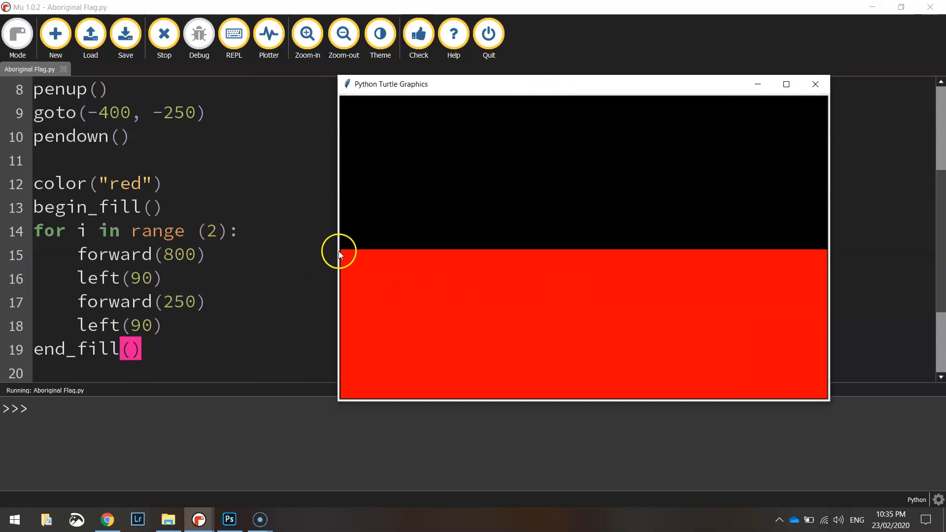
mouse_move(823, 396)
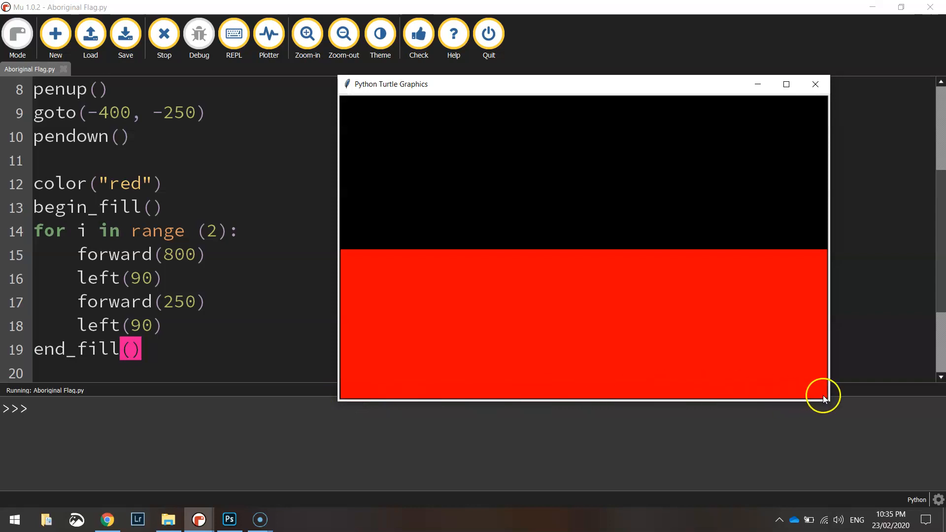
mouse_move(330, 252)
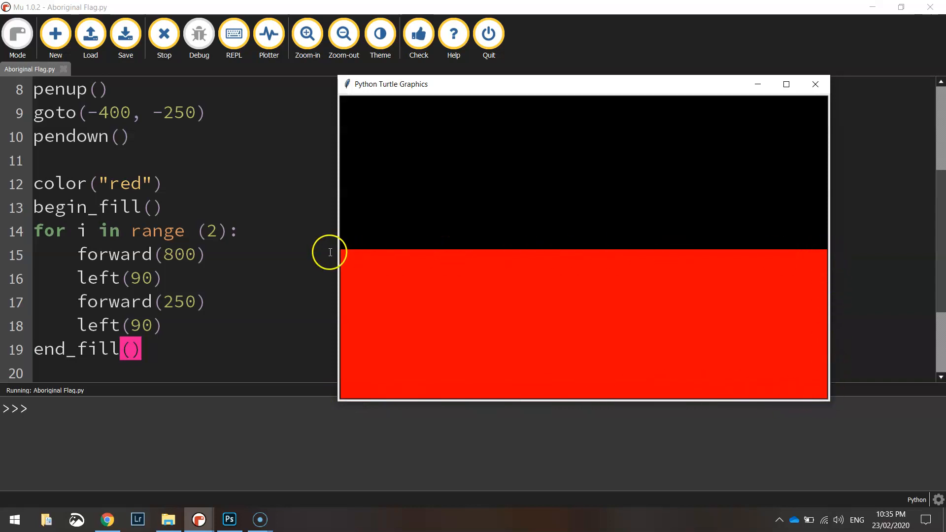
mouse_move(582, 145)
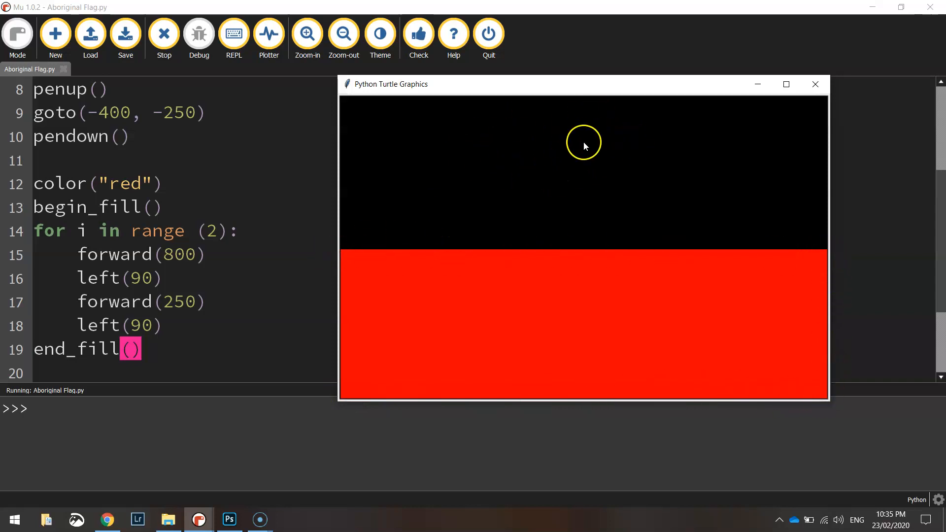
mouse_move(536, 172)
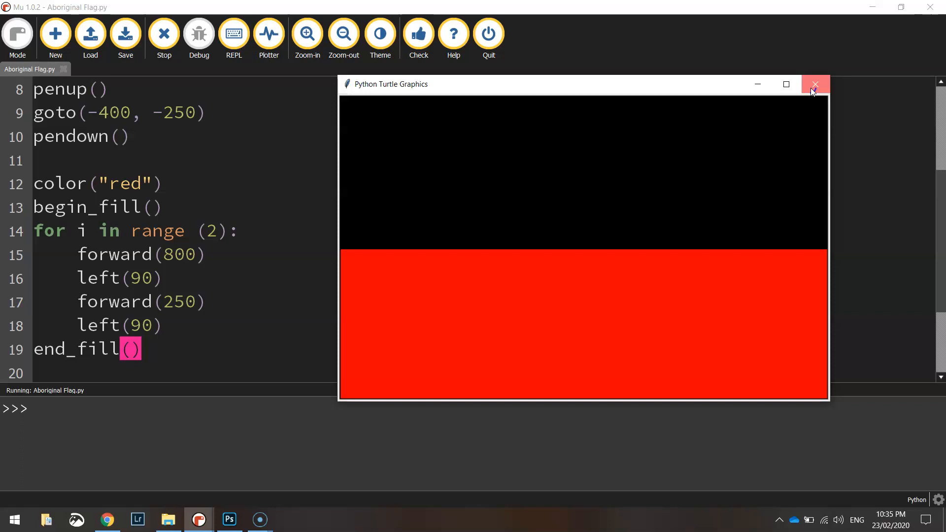
mouse_move(609, 190)
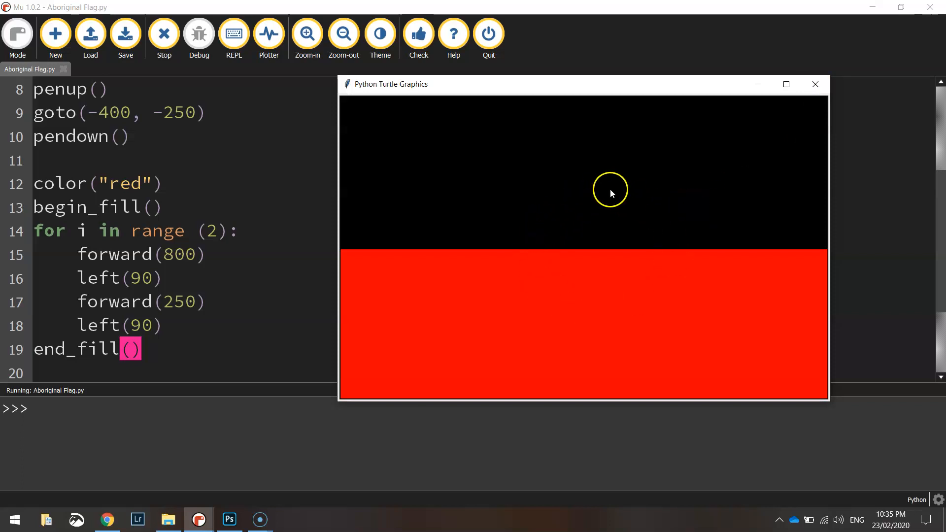
Step: Dismiss the breakpoint warning and add '# Yellow Circle' with penup, goto(0, -125), pendown
click(814, 83)
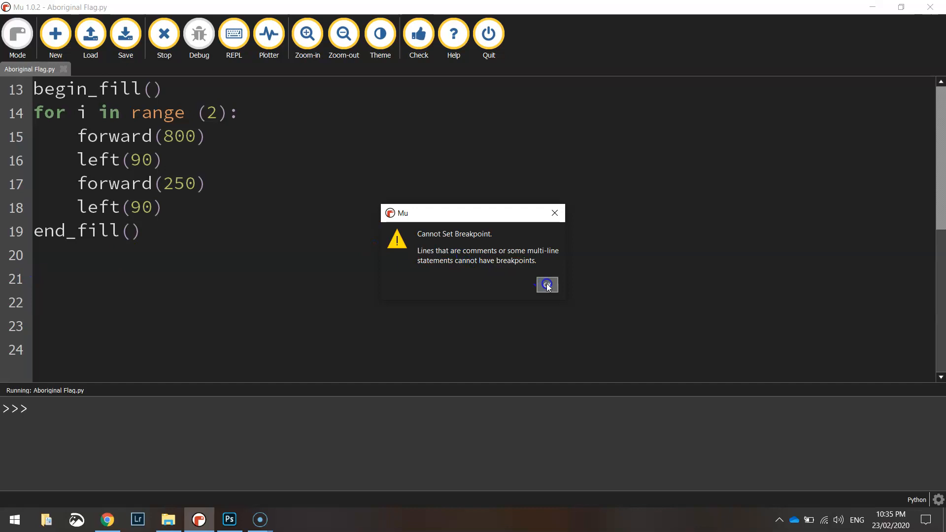
click(546, 284)
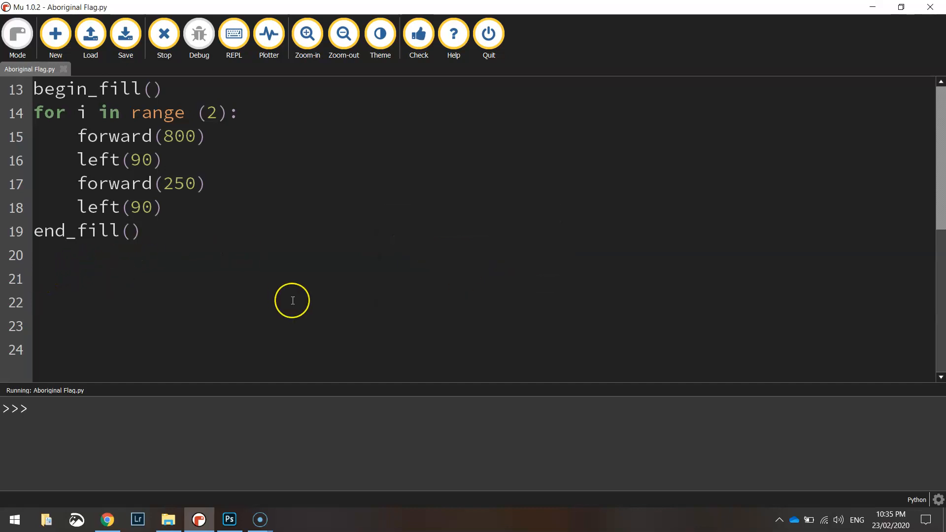
text(#)
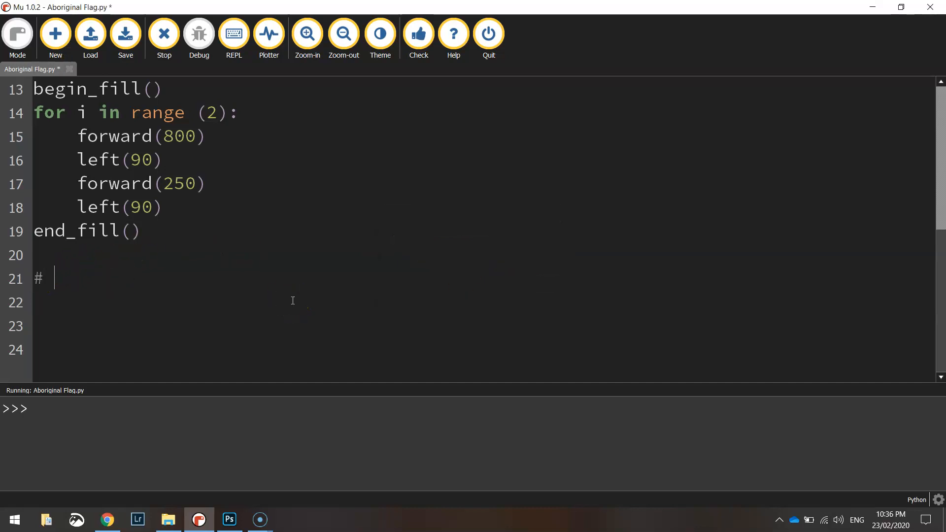
text(Circle)
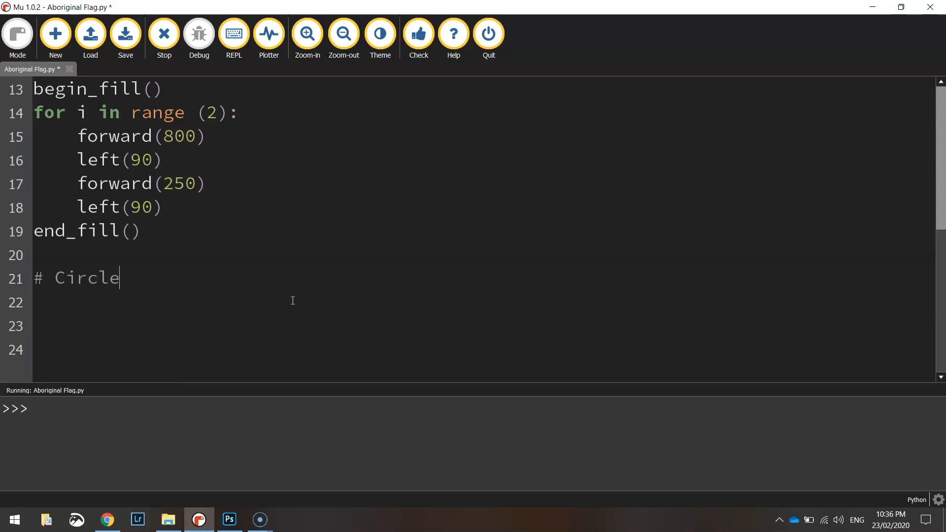
text(Yell)
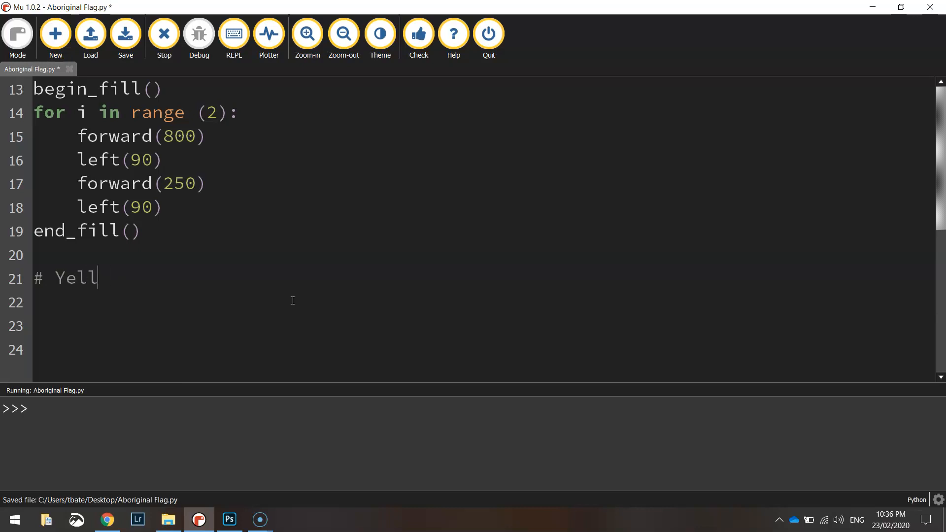
text(ow Circle)
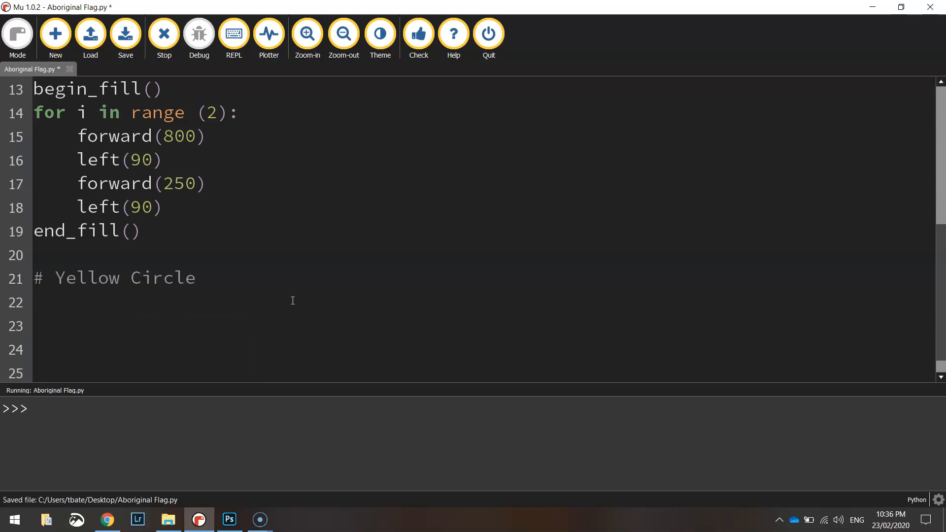
text(penup)
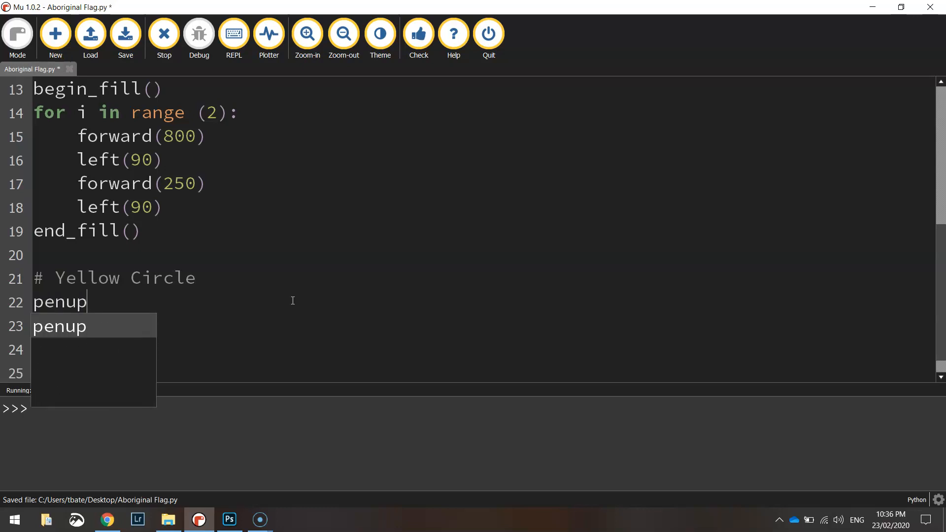
text(())
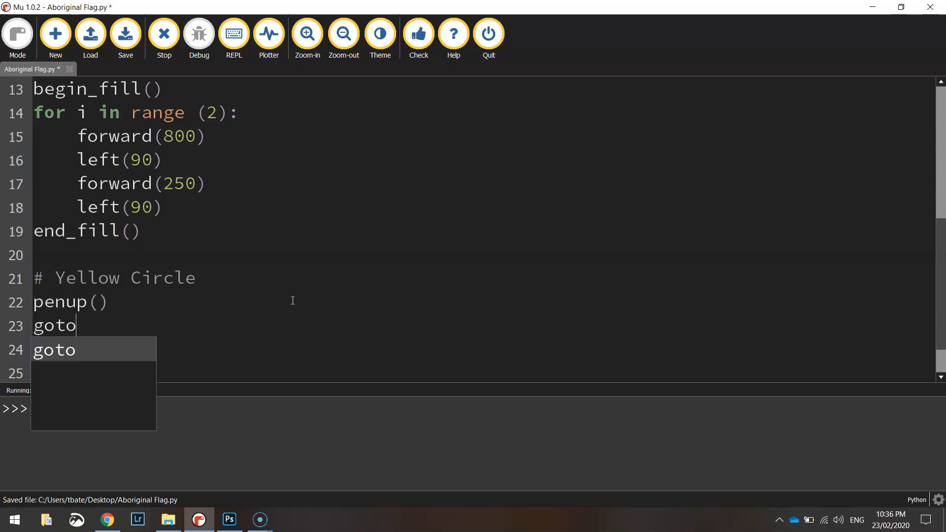
text((0)
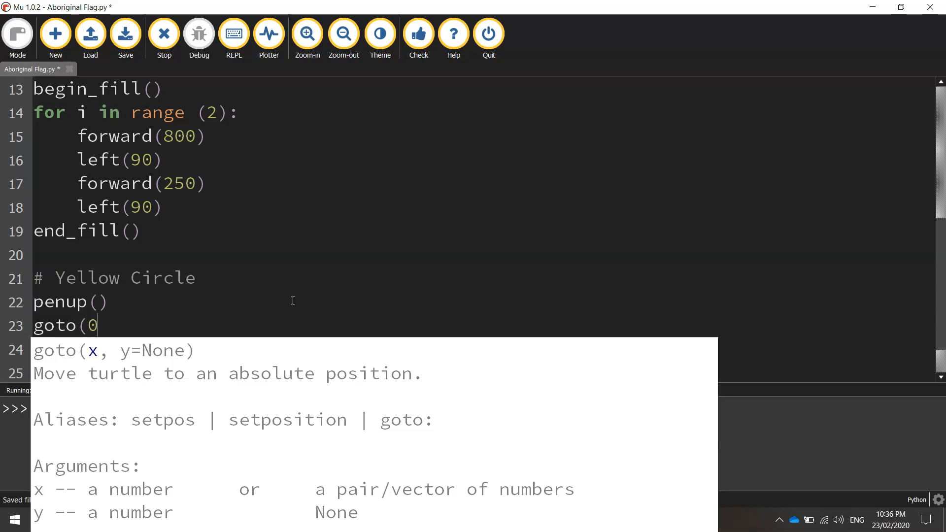
text(, -125)
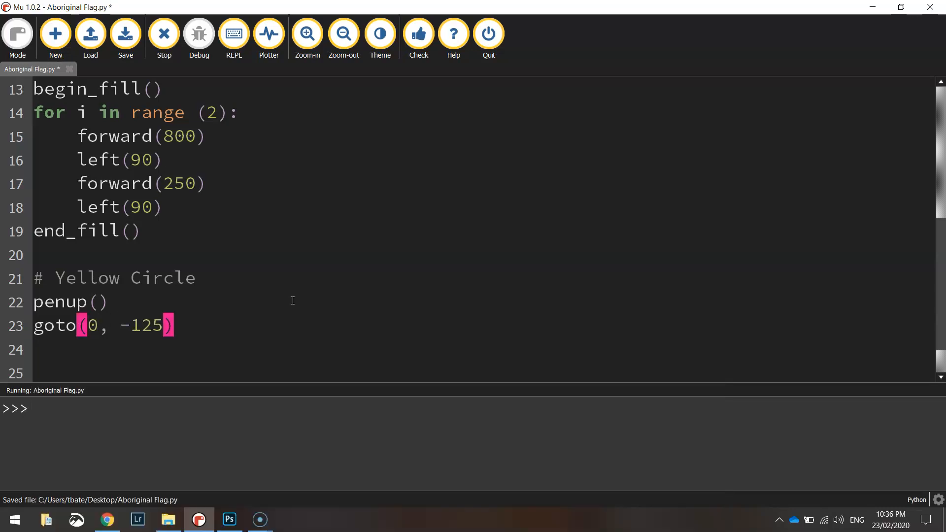
text(pendown()
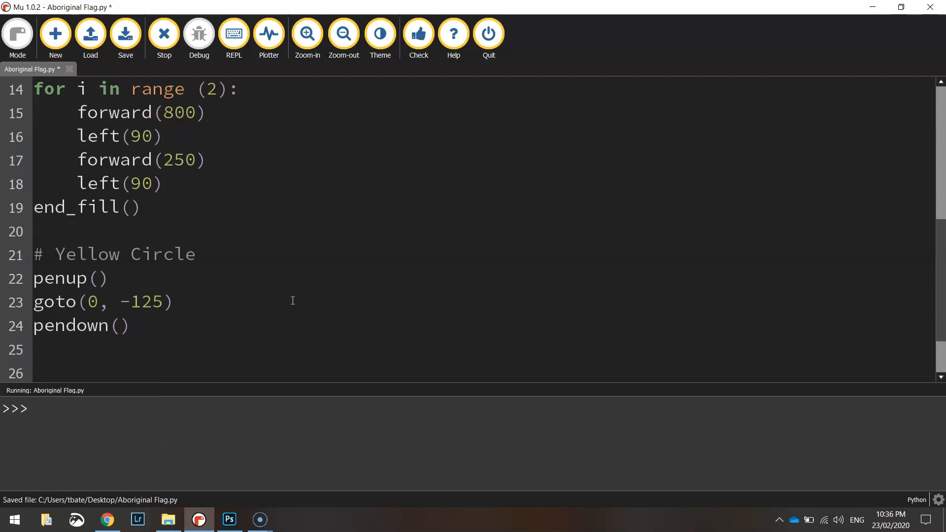
Step: Draw a filled yellow circle: color("yellow"), begin_fill(), circle(120), end_fill()
text(color()
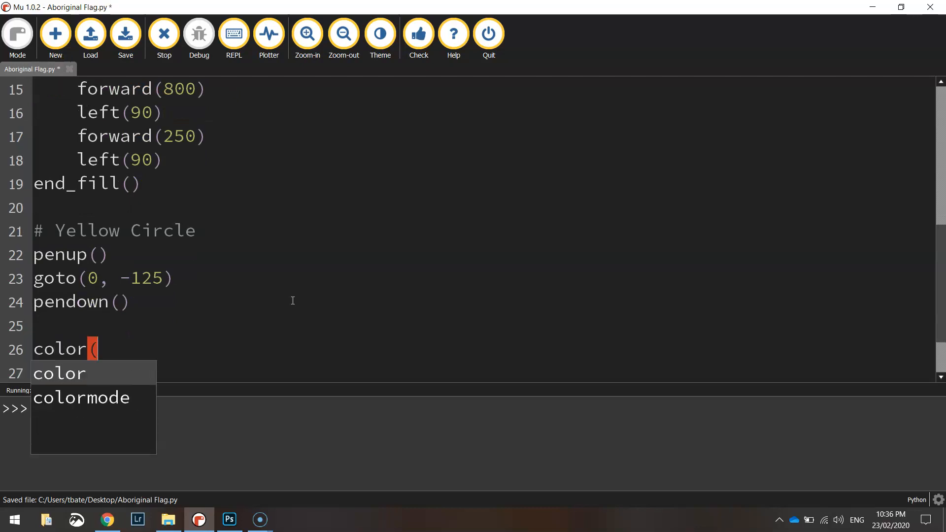
text("yellow")
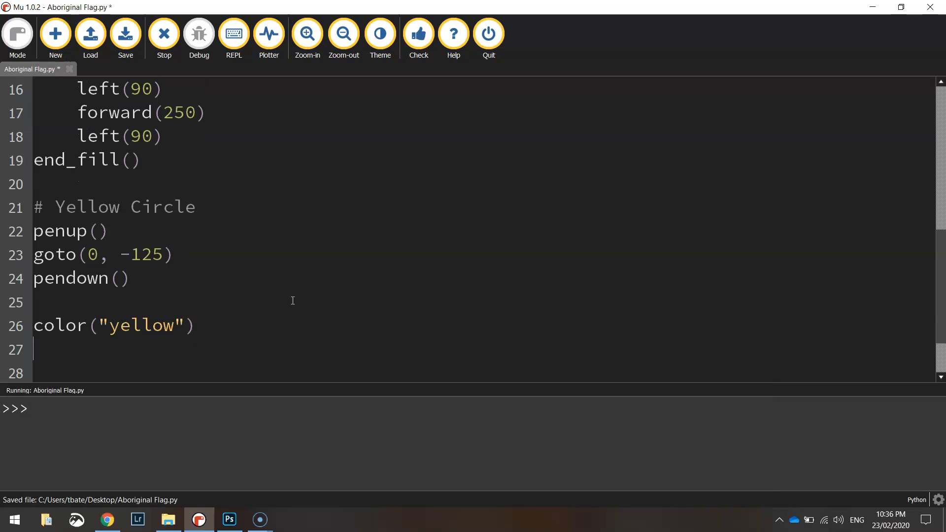
text(begin_fill())
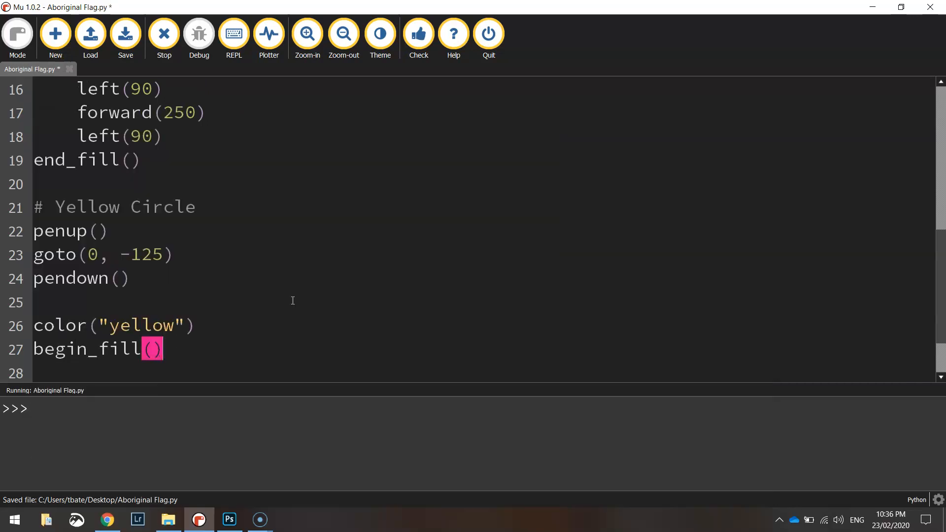
text(circle)
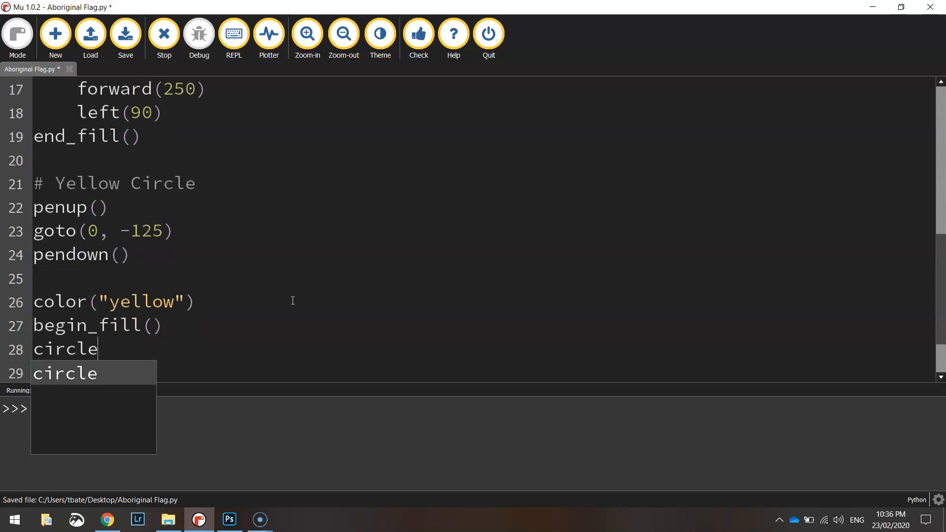
text((12))
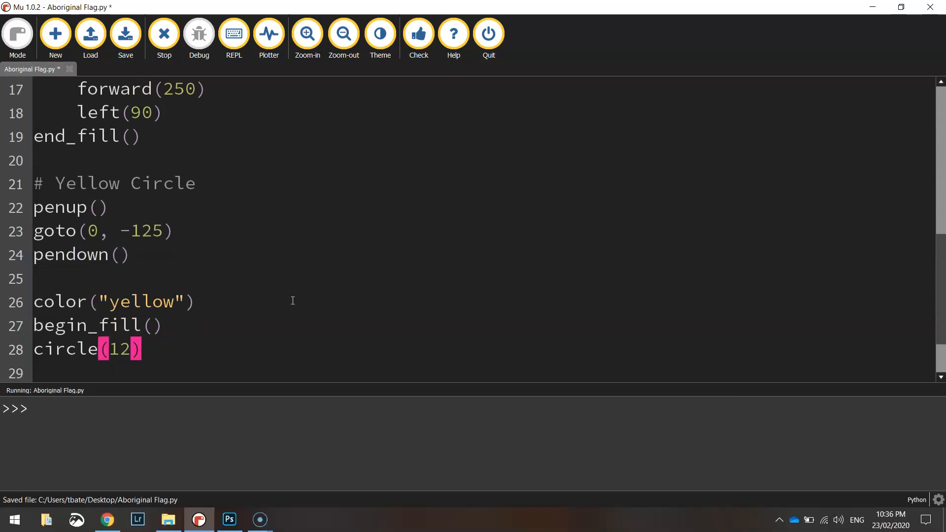
text(0)
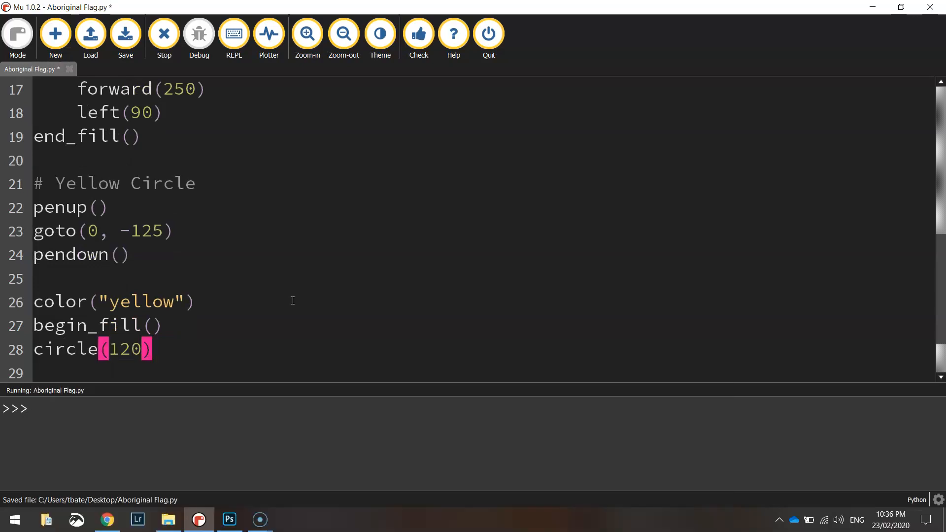
text(end_fill)
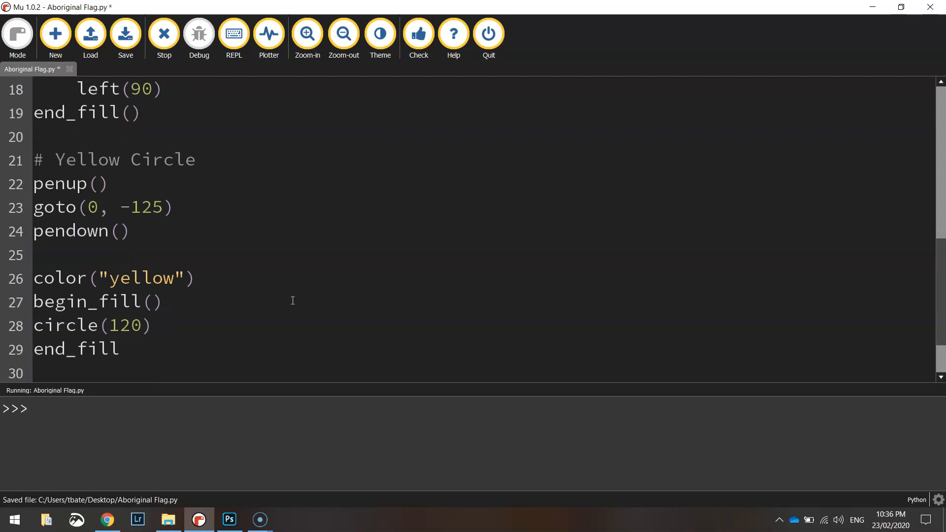
text(())
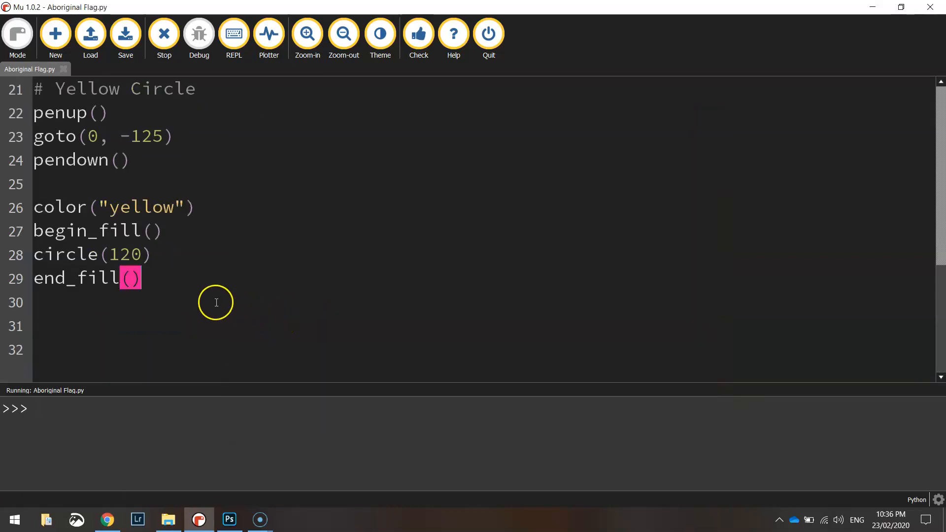
Step: Append hideturtle() and exitonclick() after the circle code
click(38, 326)
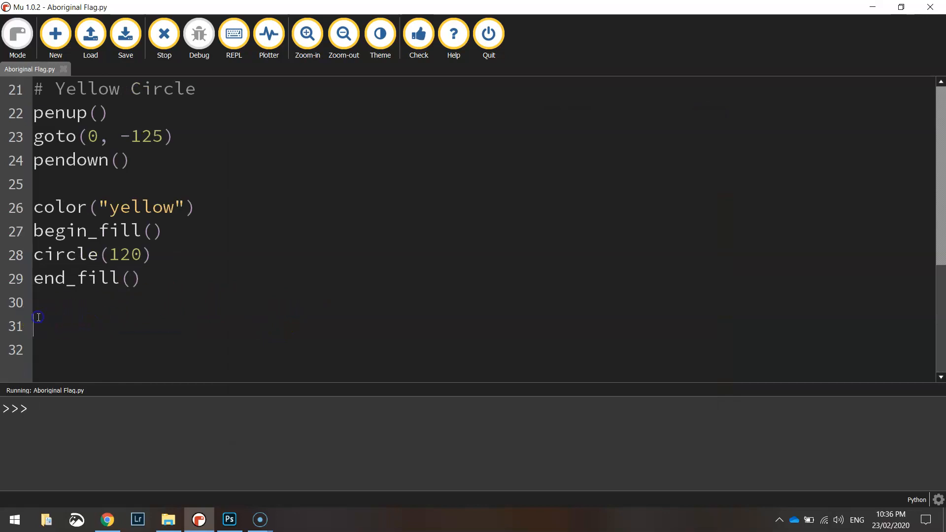
text(hideturtle())
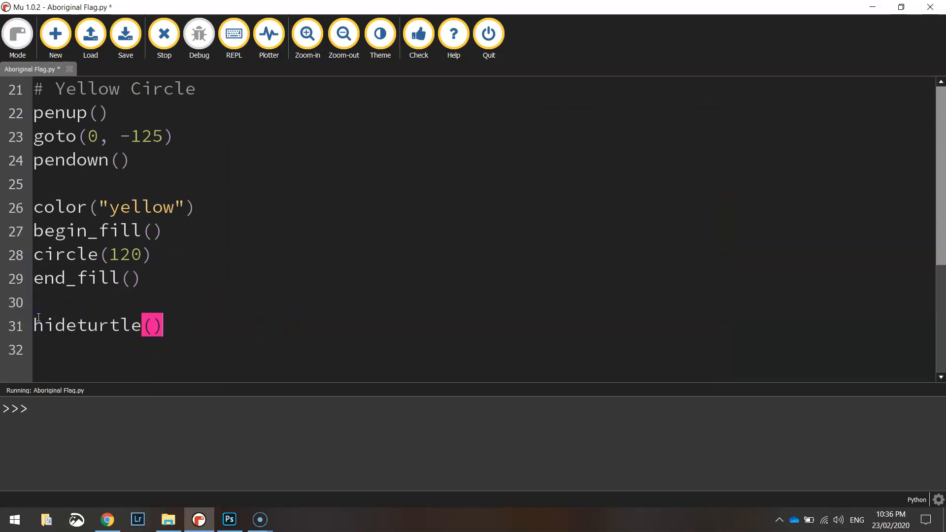
text(exitonclick()
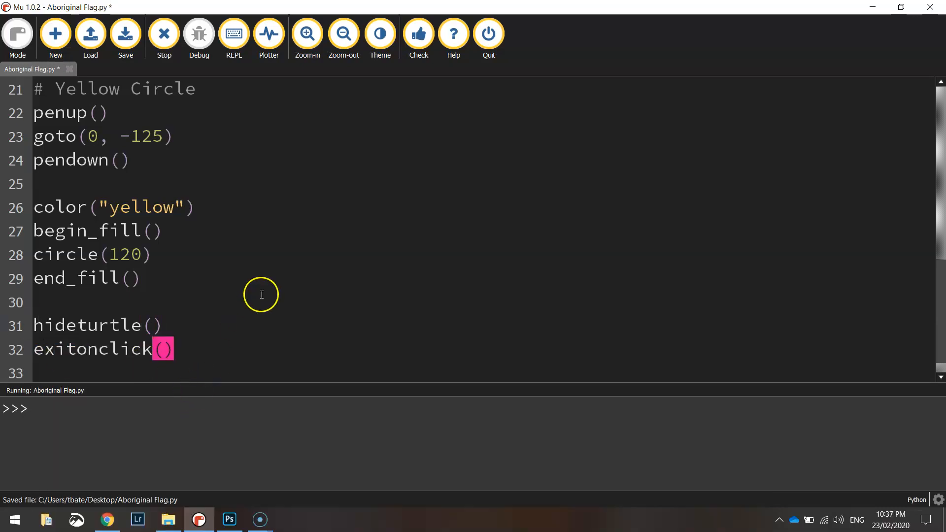
Step: Run the script to view the complete flag, then close the drawing window
click(163, 33)
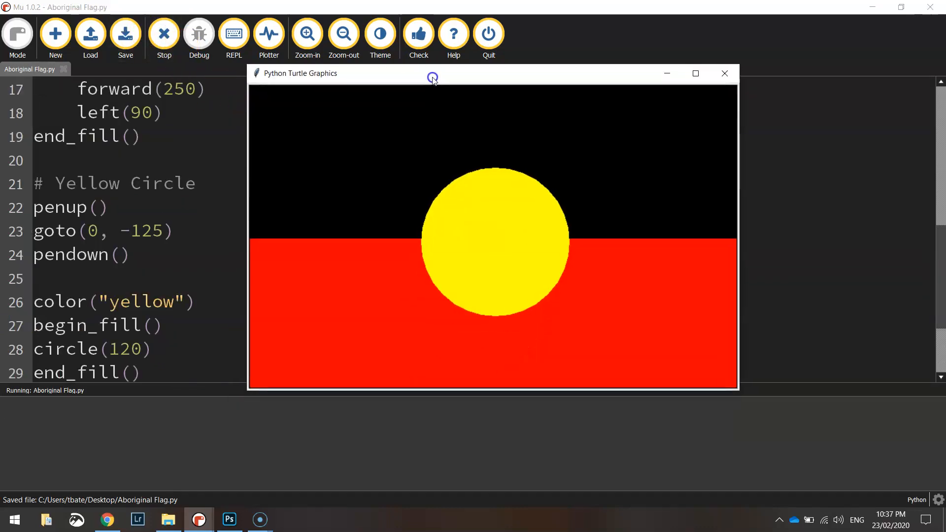
mouse_move(564, 183)
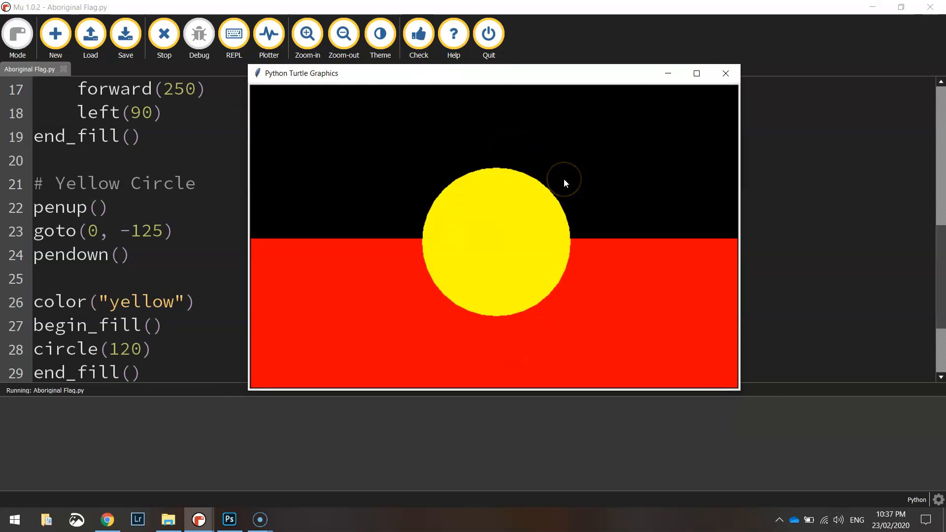
mouse_move(537, 174)
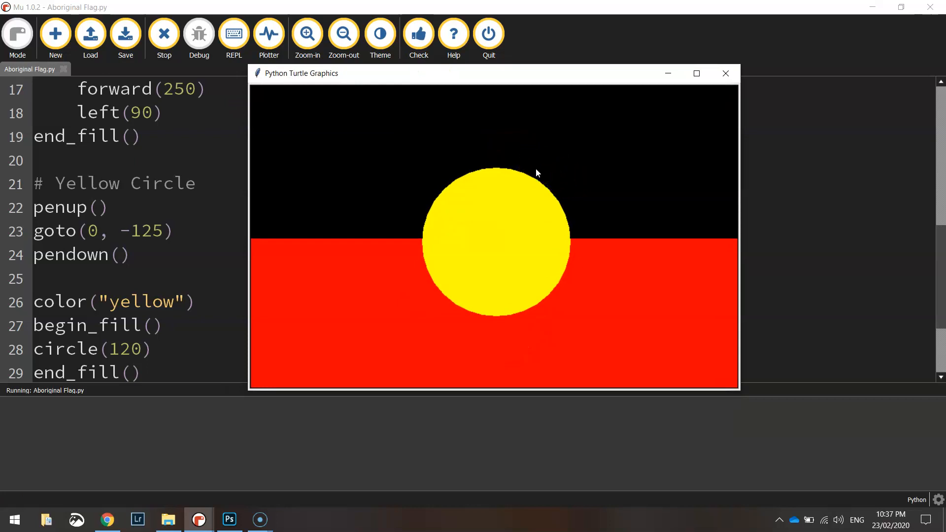
click(725, 72)
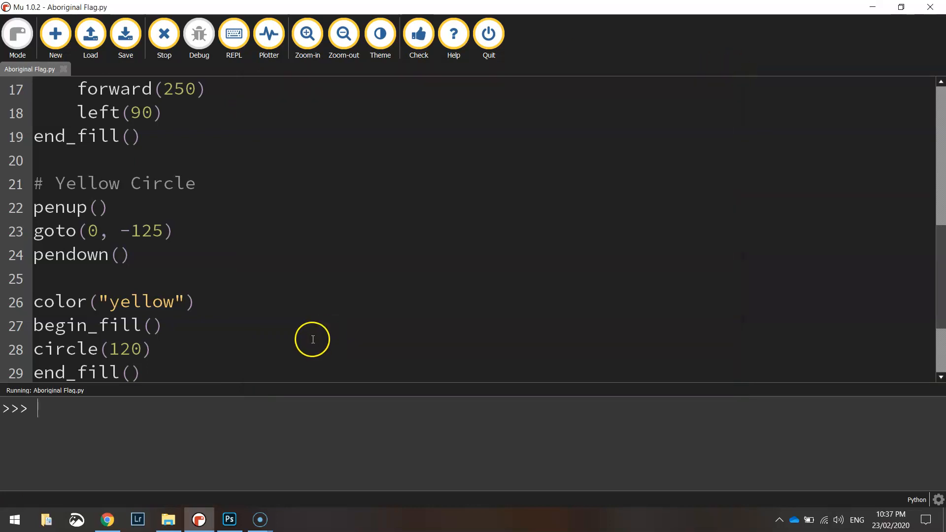
mouse_move(307, 282)
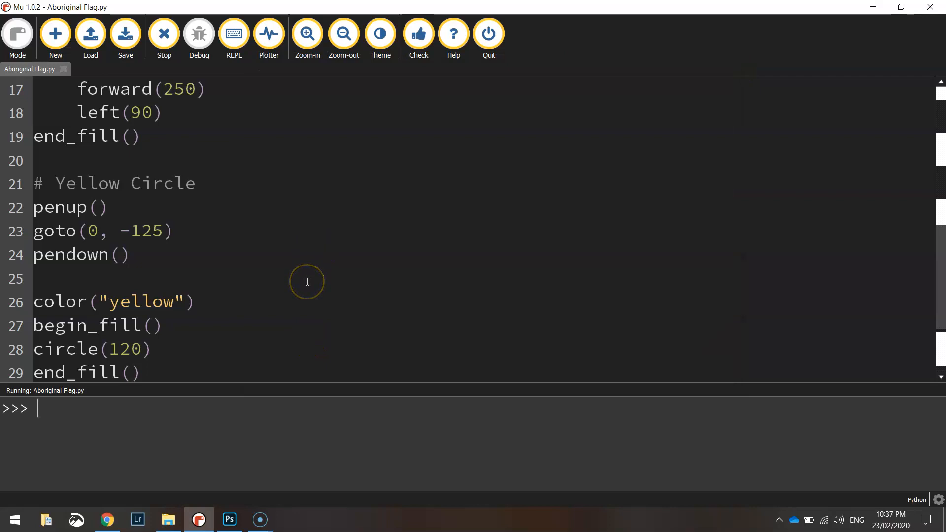
mouse_move(34, 491)
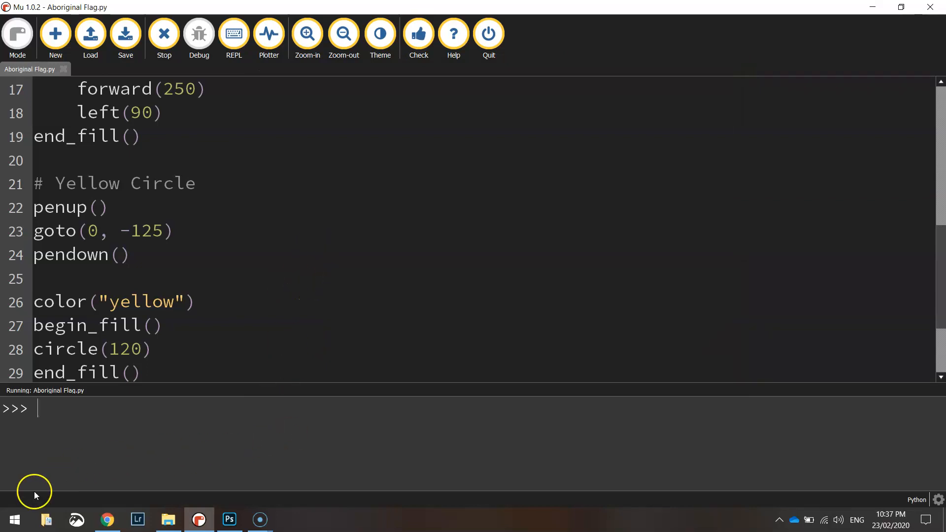